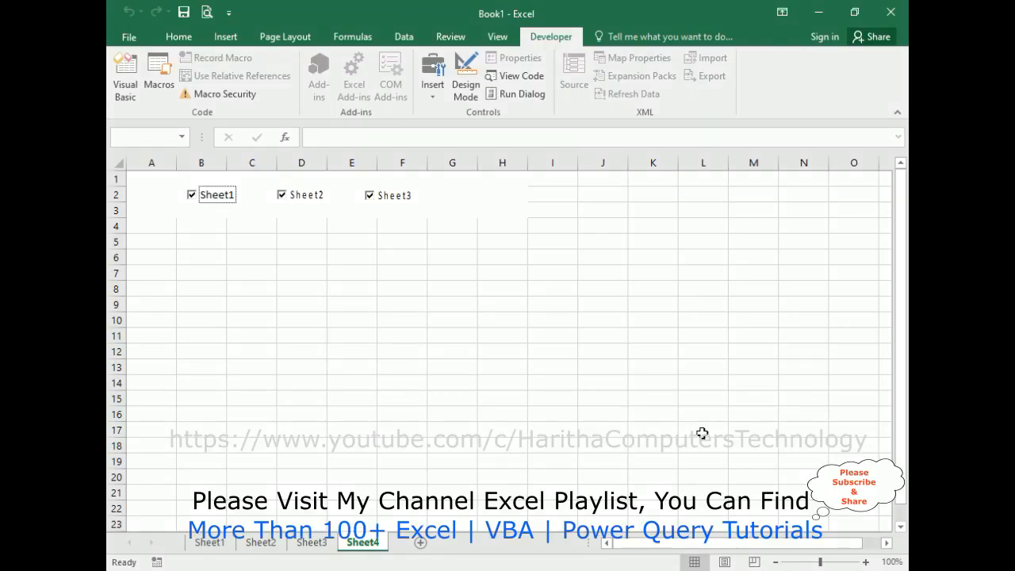
pyautogui.moveTo(418, 299)
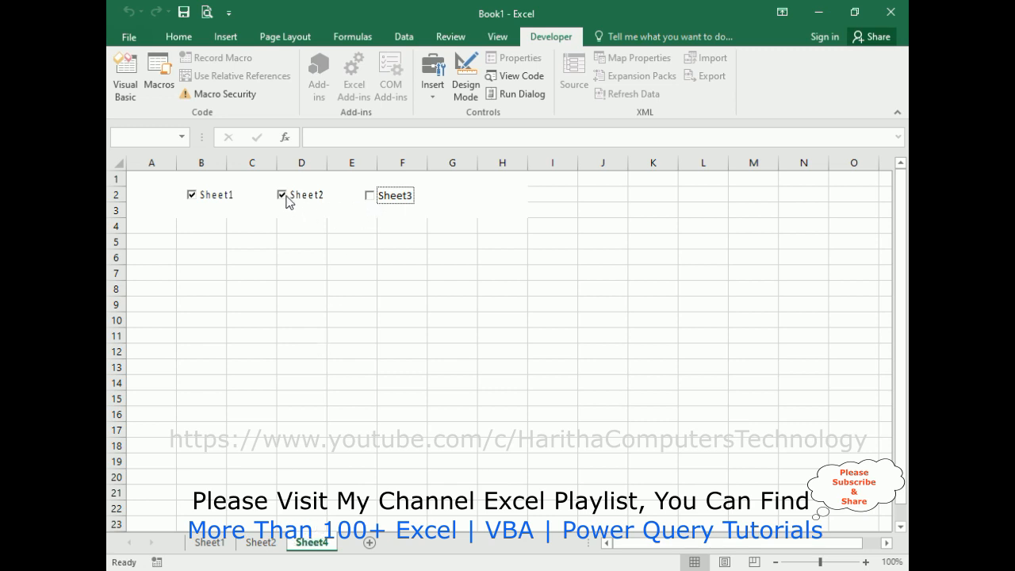
# Untick the Sheet2 and Sheet1 checkboxes so their worksheets are hidden
pyautogui.click(282, 196)
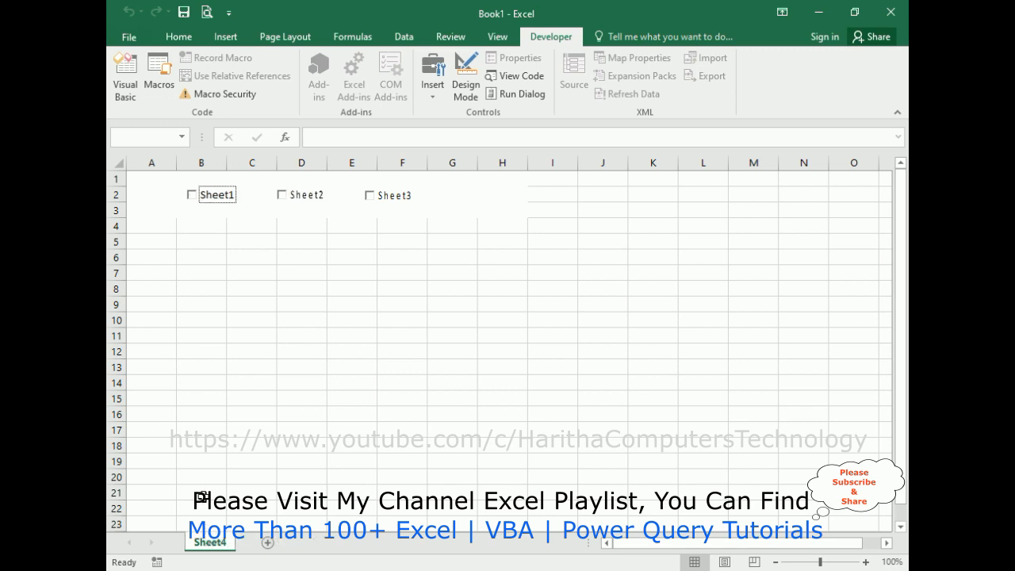
pyautogui.click(190, 194)
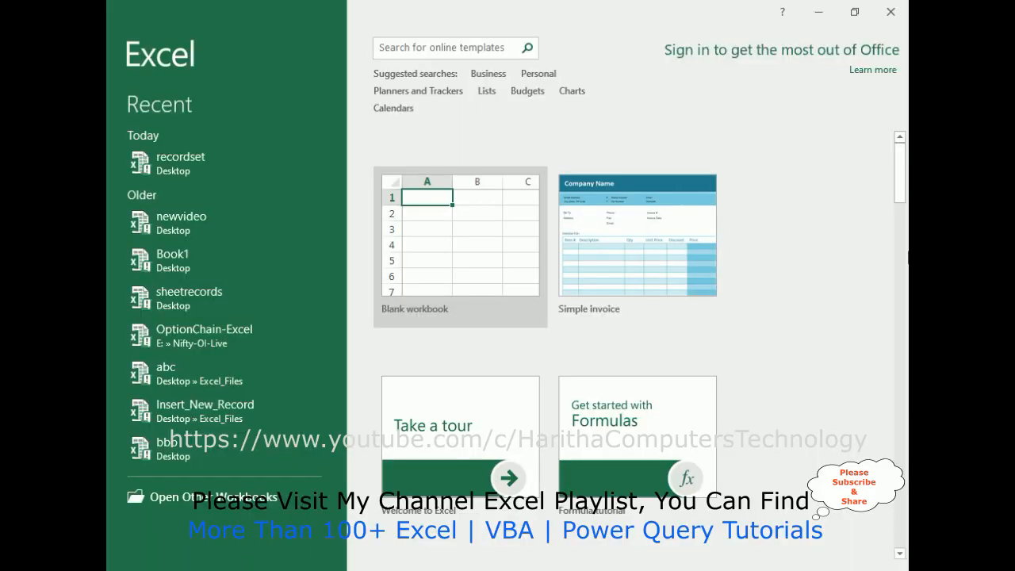
pyautogui.moveTo(457, 298)
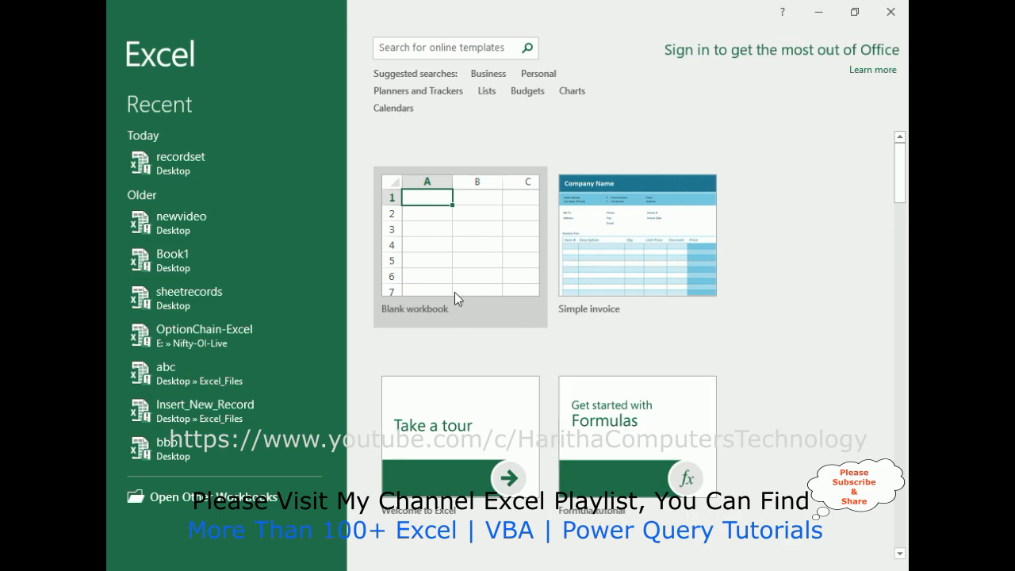
# Start a blank workbook and add worksheets until Sheet1 through Sheet4 exist
pyautogui.click(460, 246)
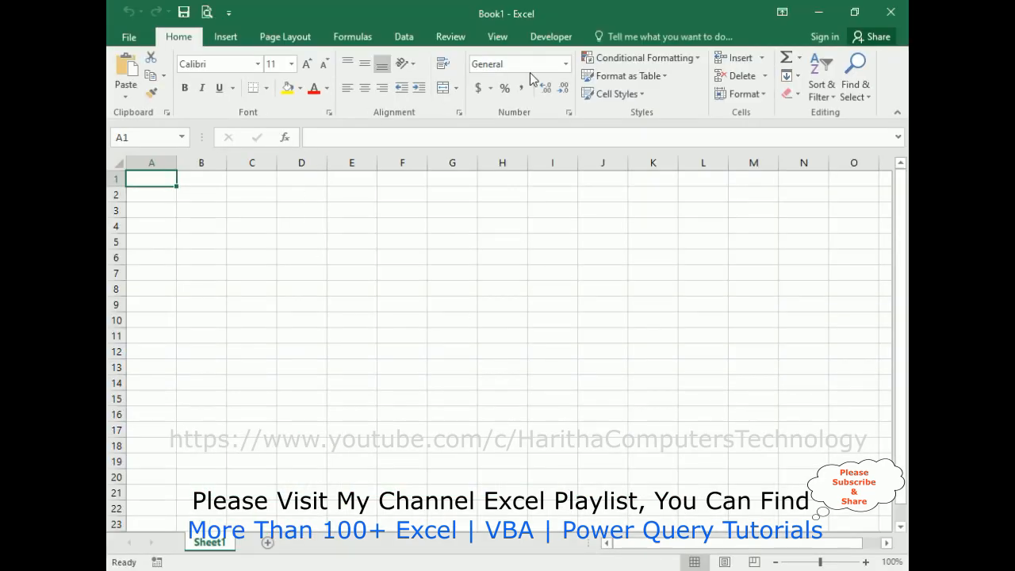
pyautogui.moveTo(484, 273)
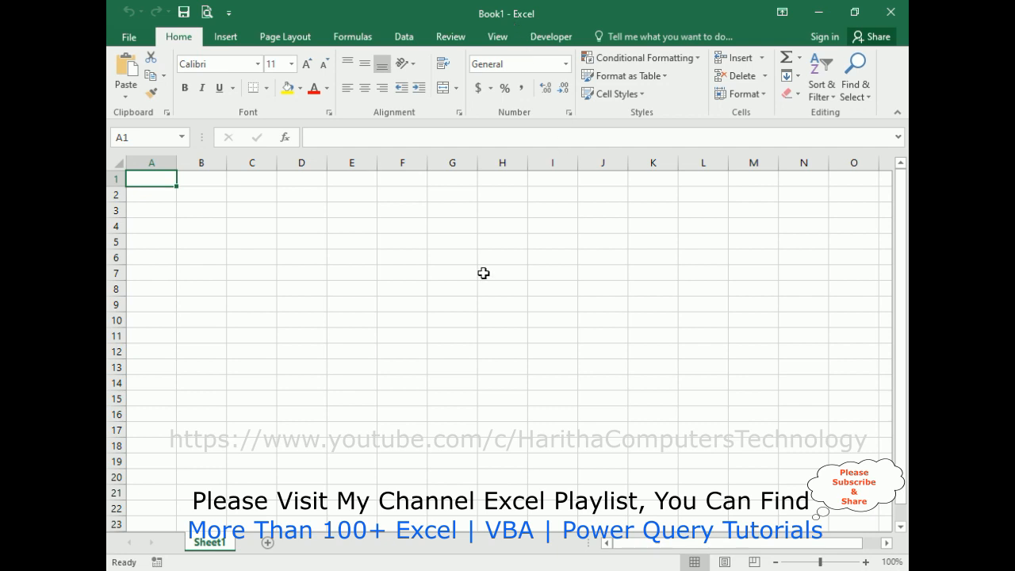
pyautogui.moveTo(230, 543)
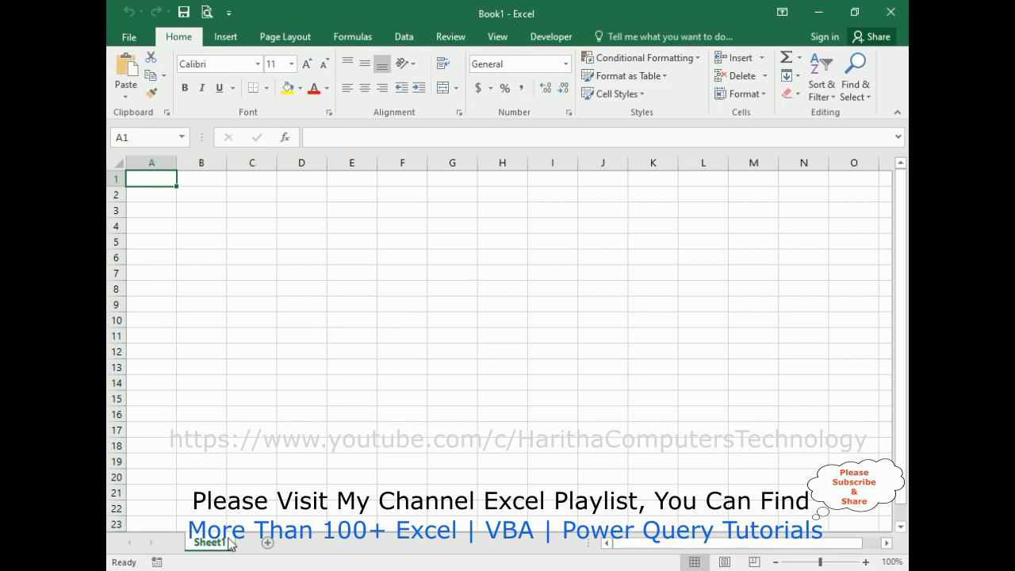
pyautogui.click(268, 542)
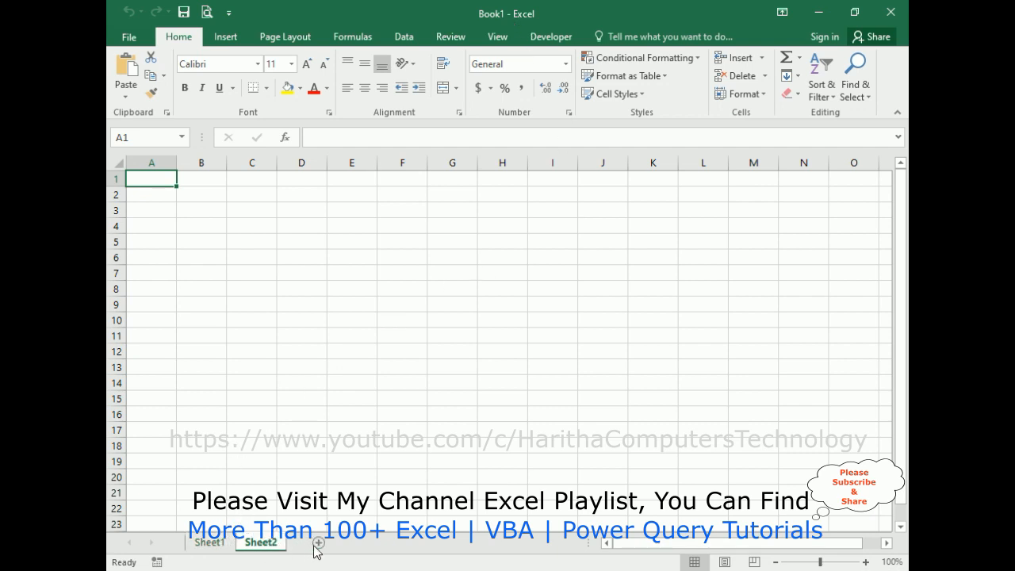
pyautogui.click(319, 543)
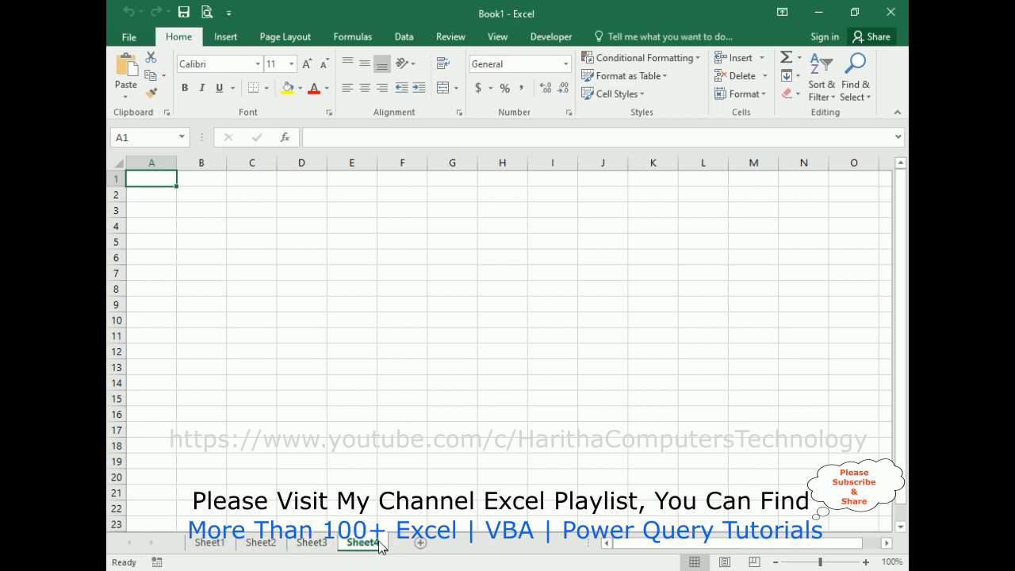
pyautogui.moveTo(319, 527)
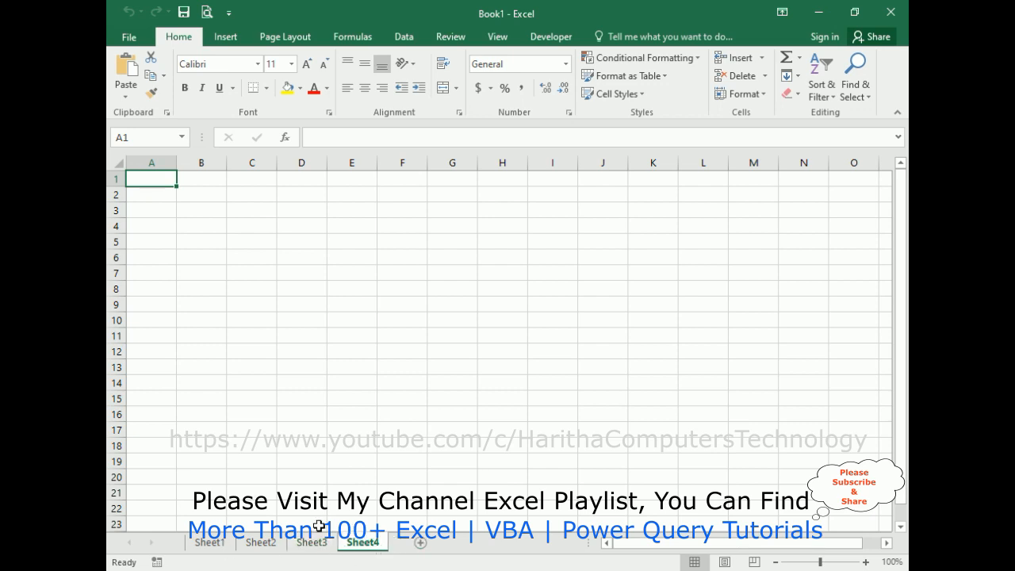
pyautogui.moveTo(314, 203)
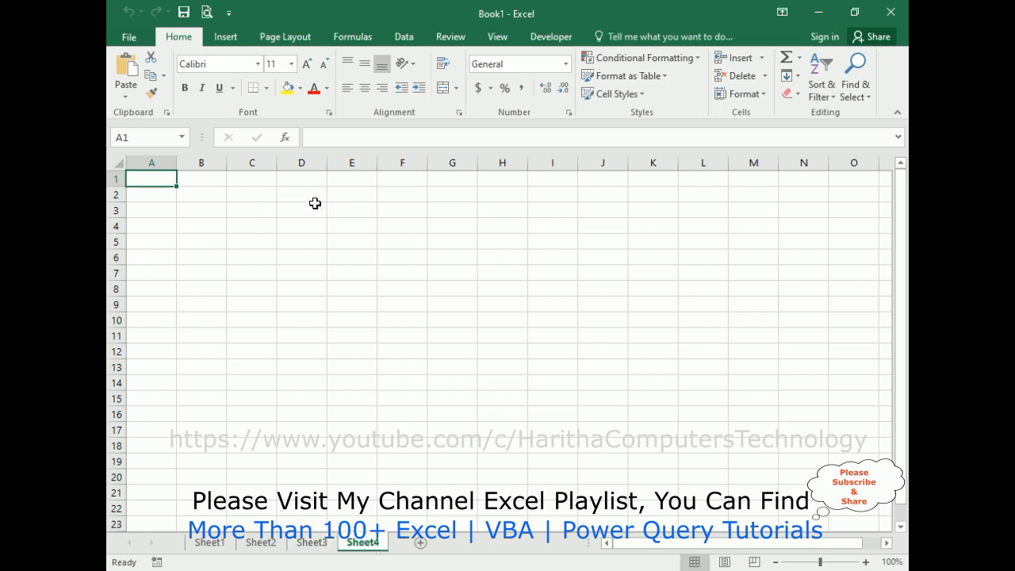
pyautogui.moveTo(550, 37)
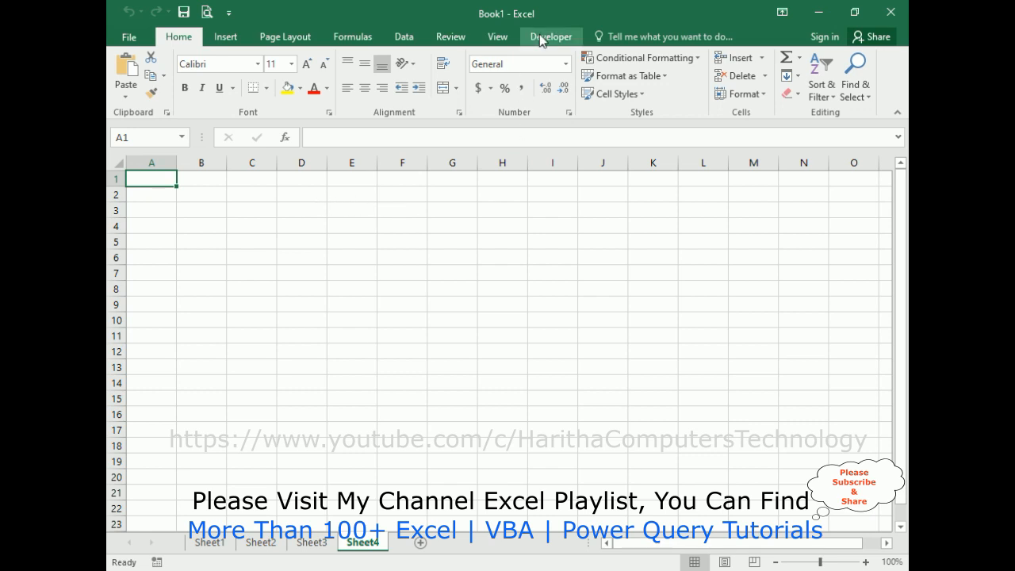
# Select A1:H3 on Sheet4 and give it a white fill from the Home ribbon
pyautogui.click(551, 37)
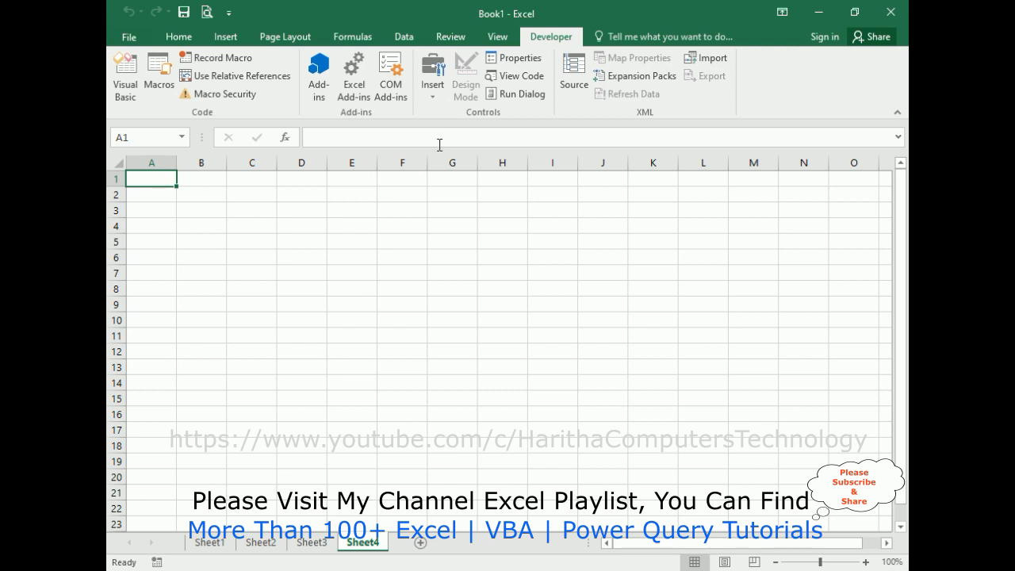
pyautogui.moveTo(175, 188)
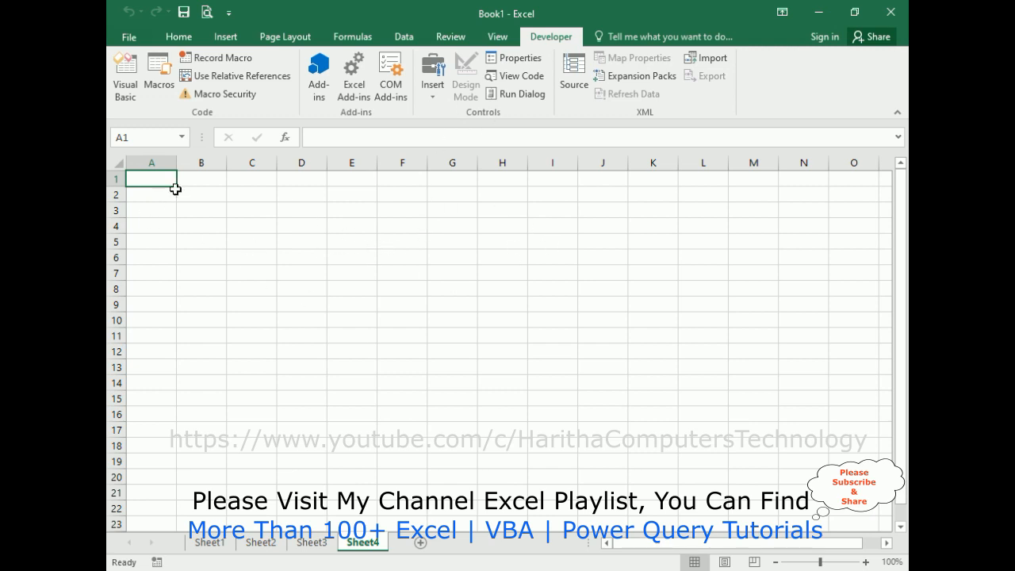
pyautogui.moveTo(151, 178); pyautogui.dragTo(470, 225)
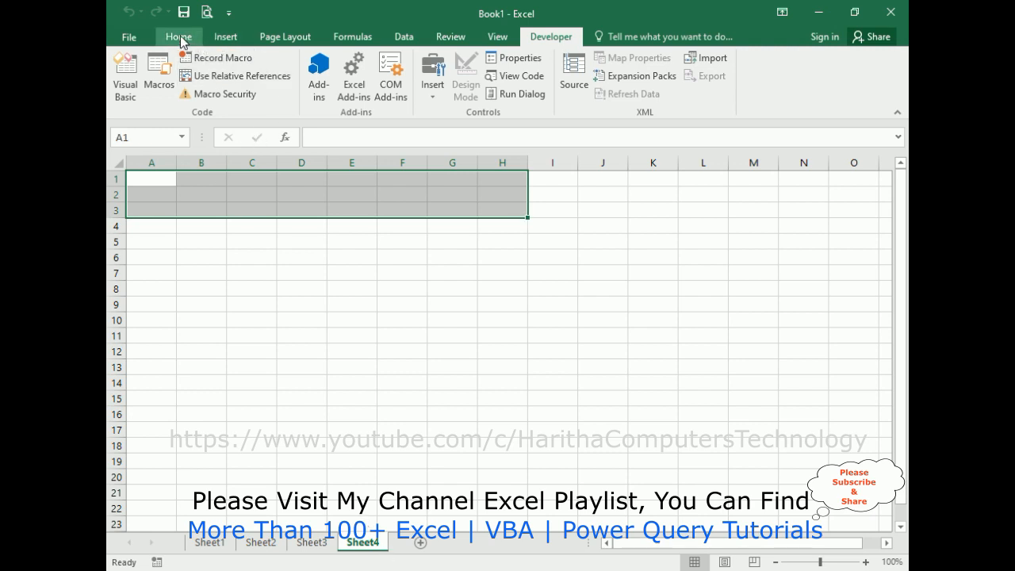
pyautogui.click(299, 87)
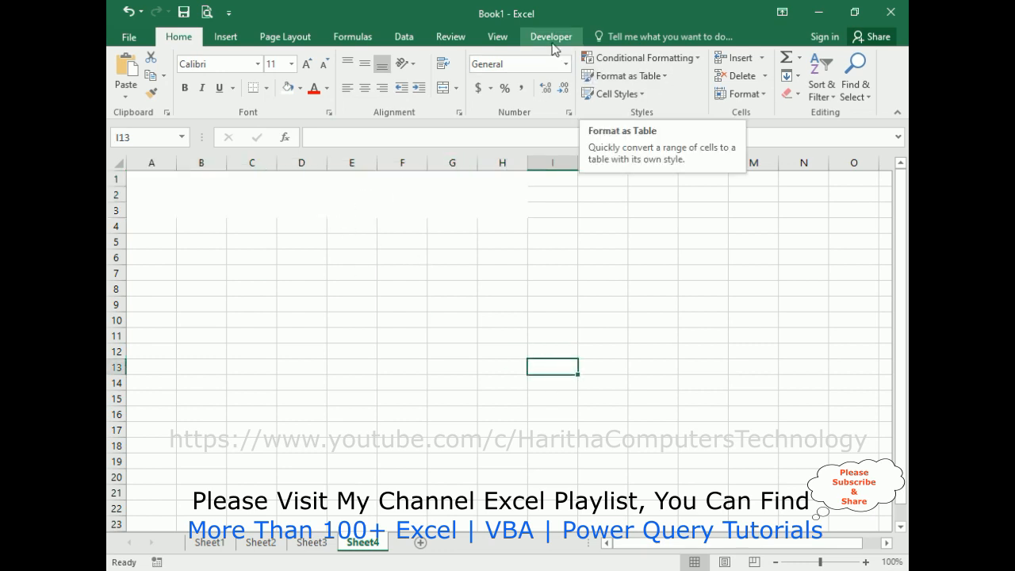
# Insert three ActiveX checkboxes across row 2 in columns B, D and F, then select the first
pyautogui.click(550, 36)
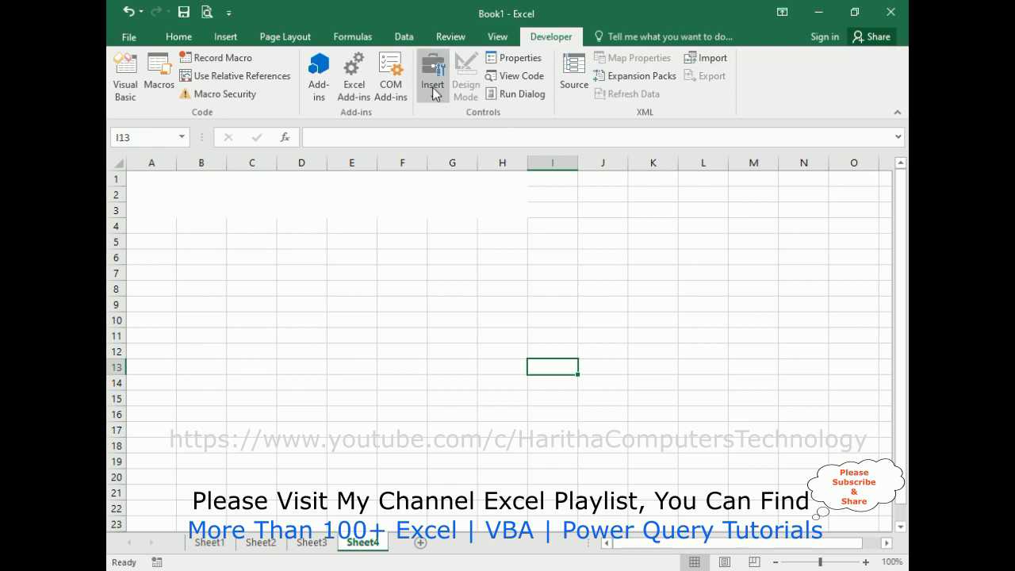
pyautogui.click(431, 76)
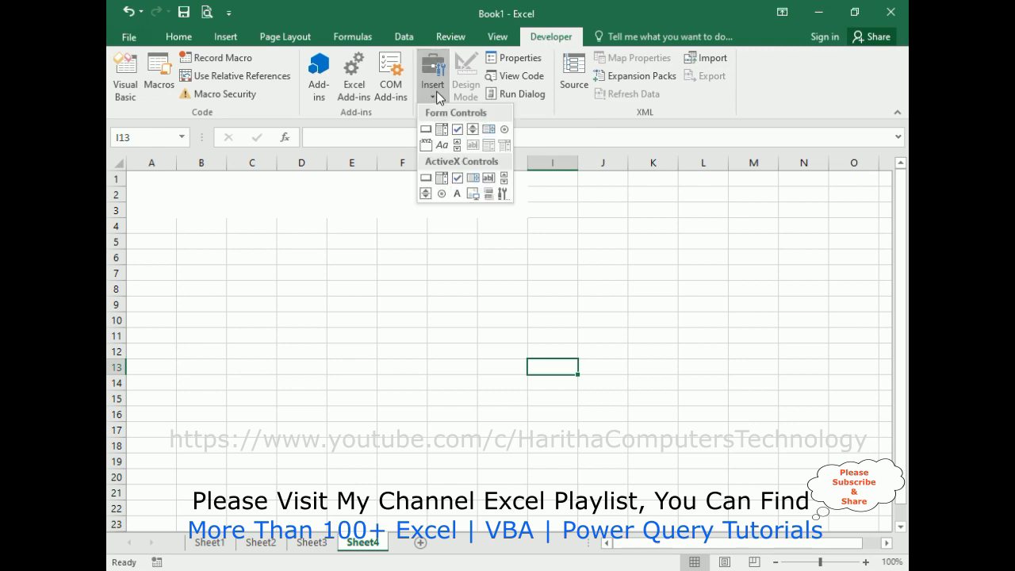
pyautogui.moveTo(451, 124)
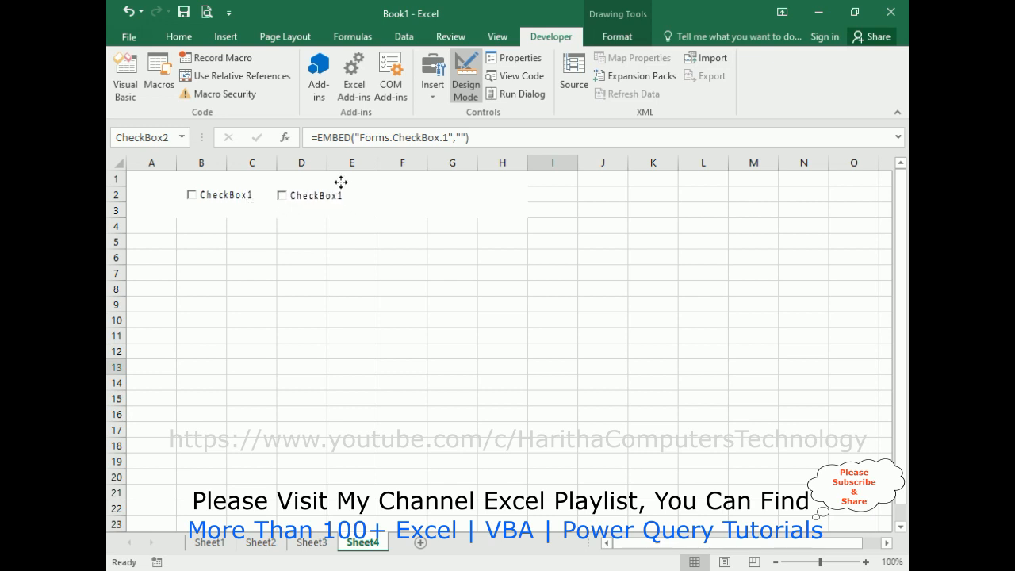
pyautogui.click(317, 195)
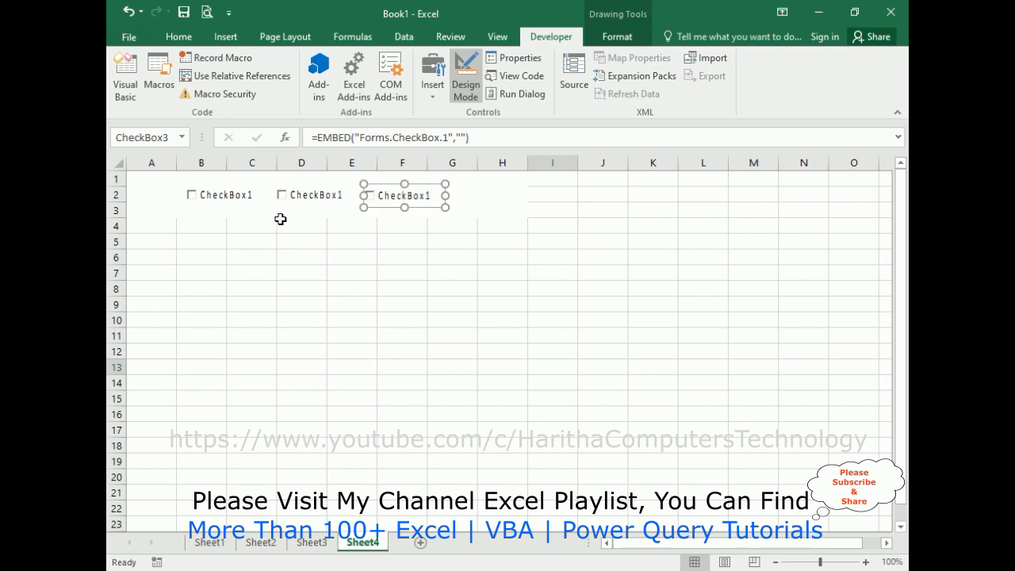
pyautogui.click(225, 195)
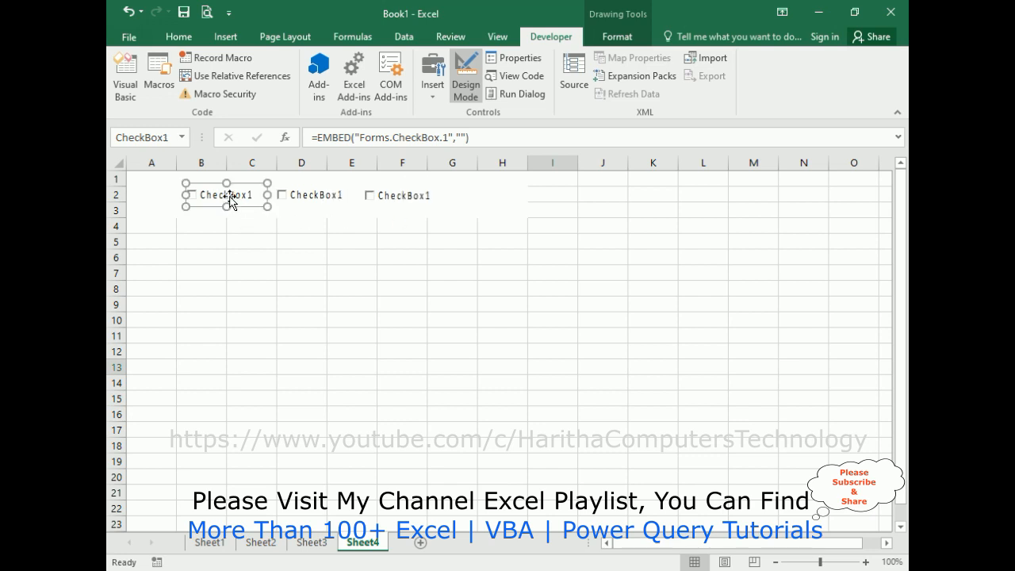
# Set the Caption property of CheckBox1–3 to Sheet1, Sheet2 and Sheet3, then close Properties
pyautogui.click(515, 57)
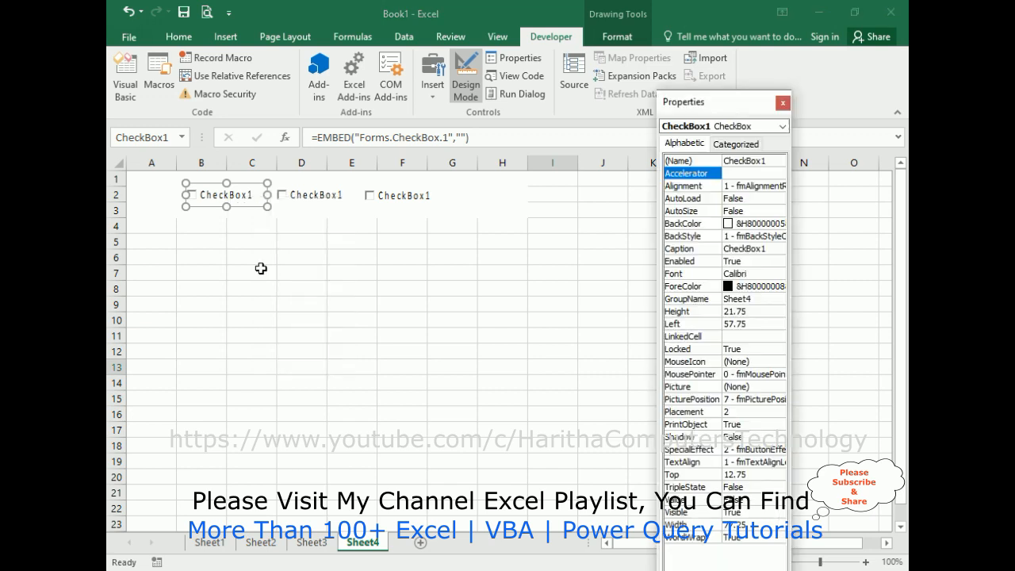
pyautogui.click(684, 248)
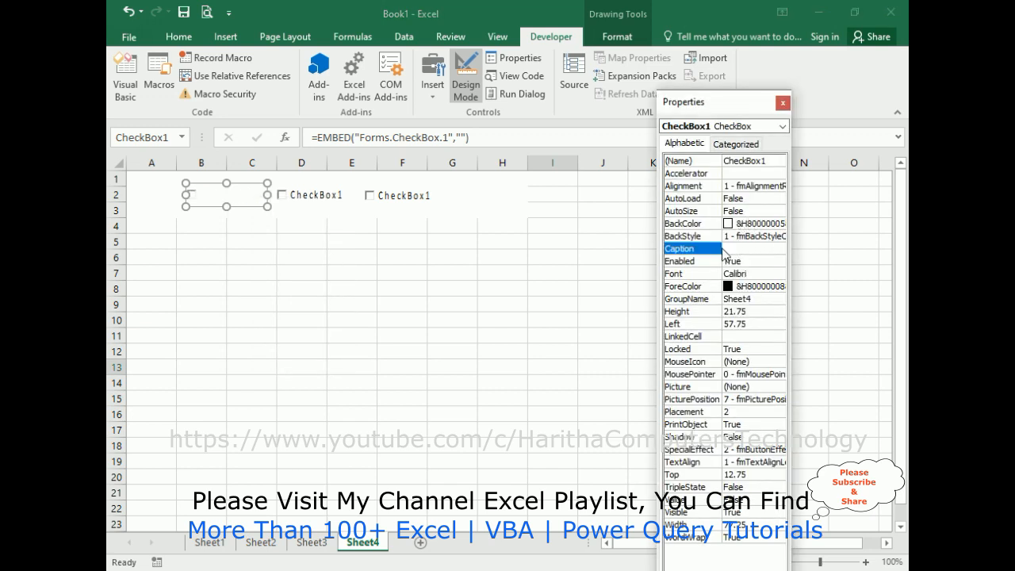
pyautogui.write('Sheet1')
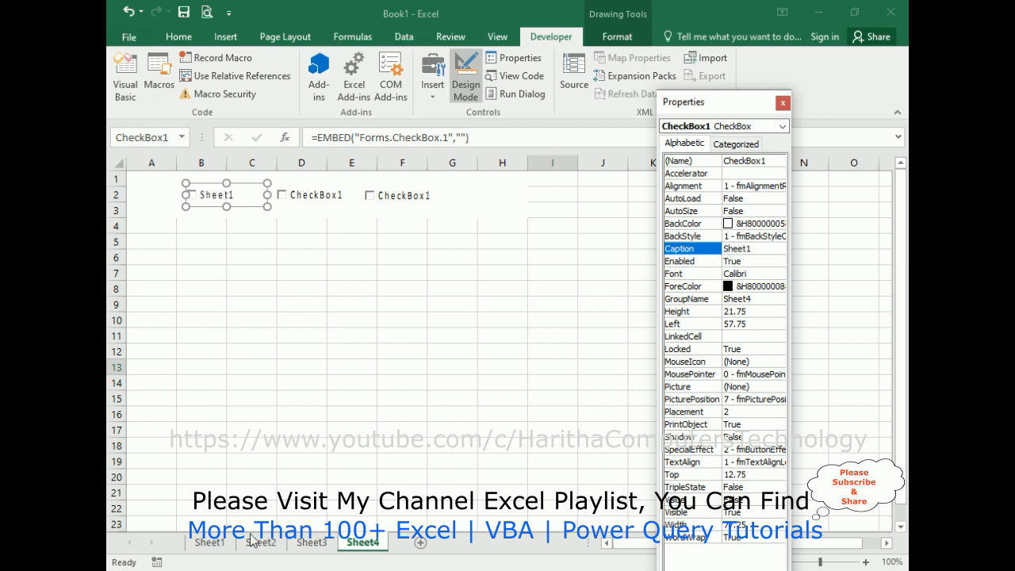
pyautogui.moveTo(213, 547)
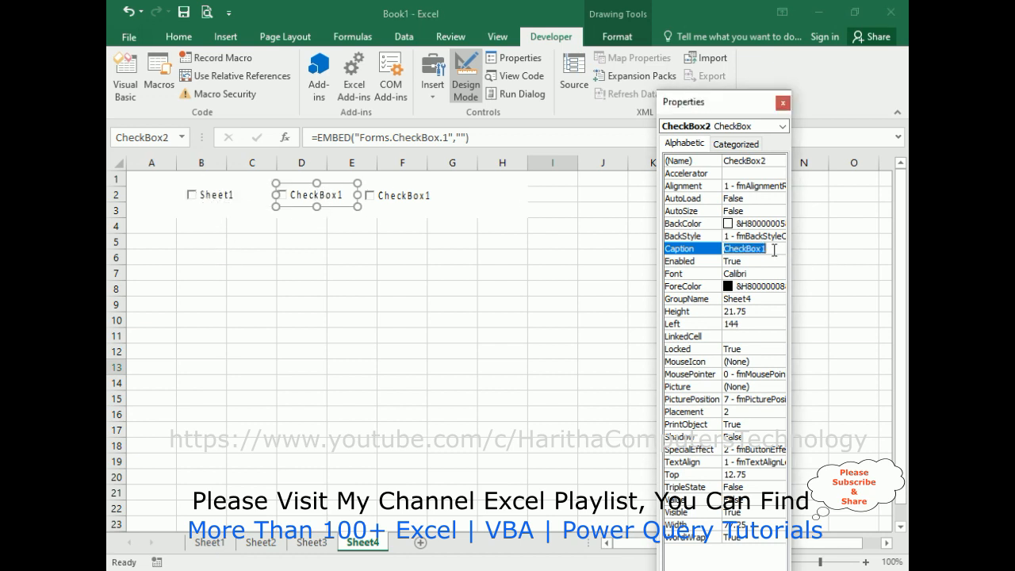
pyautogui.write('Sheet2')
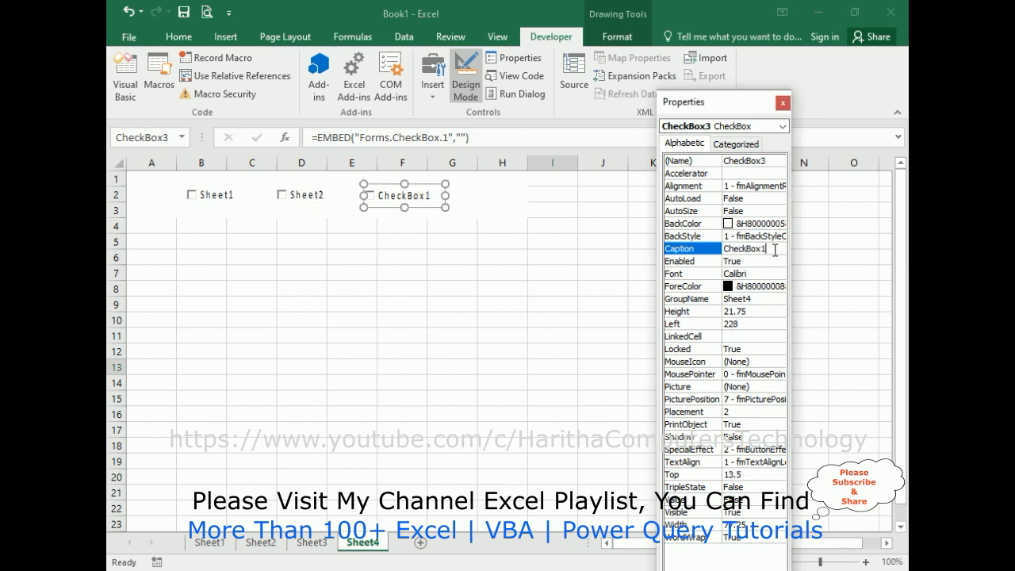
pyautogui.write('Sheet3')
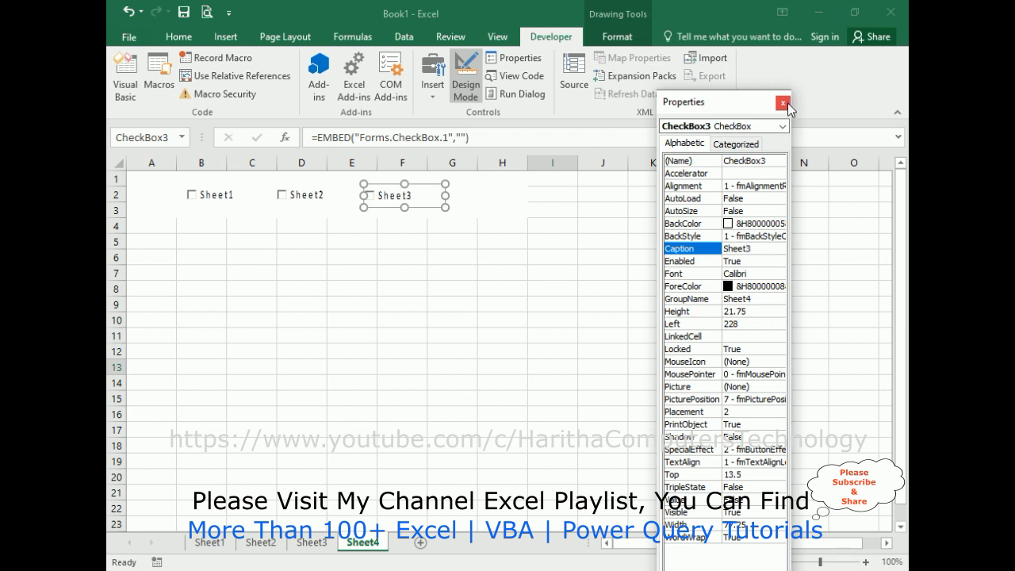
pyautogui.click(784, 101)
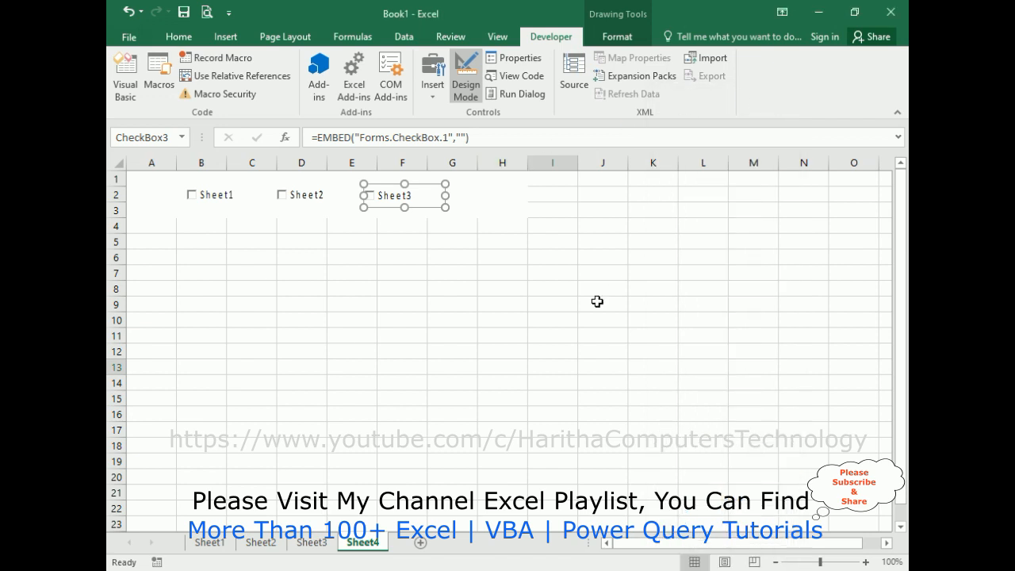
pyautogui.moveTo(596, 260)
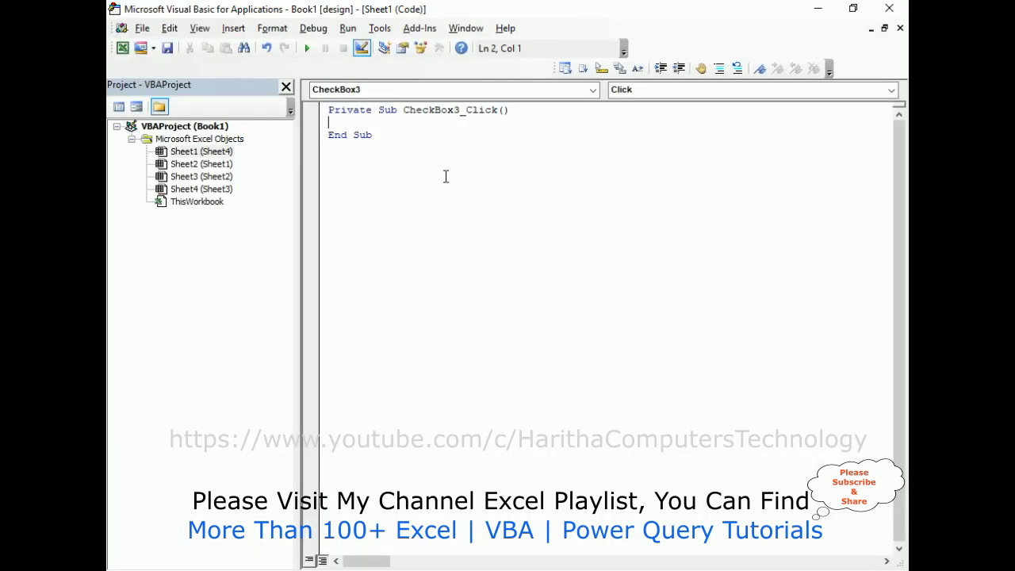
pyautogui.moveTo(482, 178)
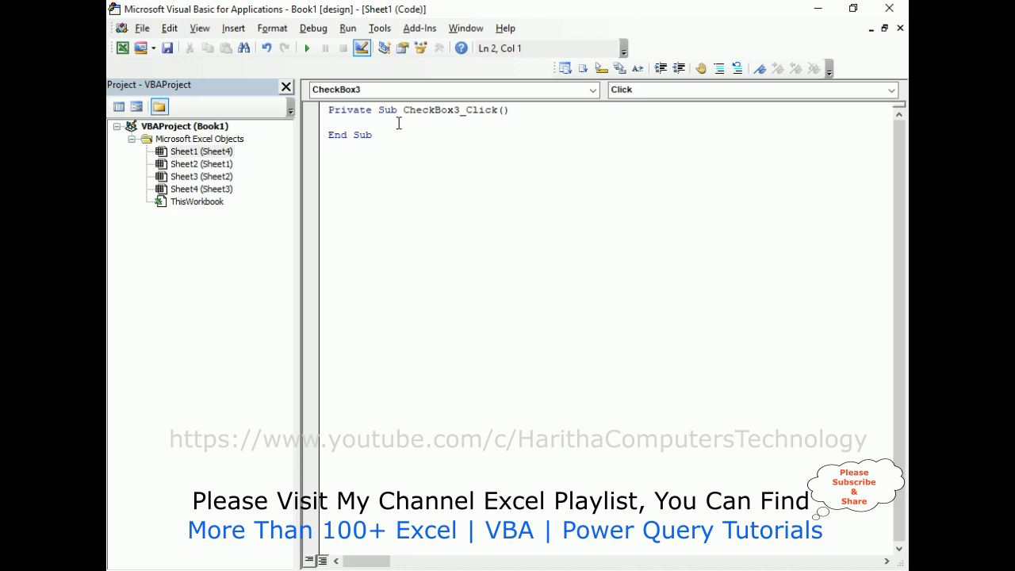
# Write Sheets("Sheet1").Visible = CheckBox3.Value in the CheckBox3_Click procedure
pyautogui.write('sh')
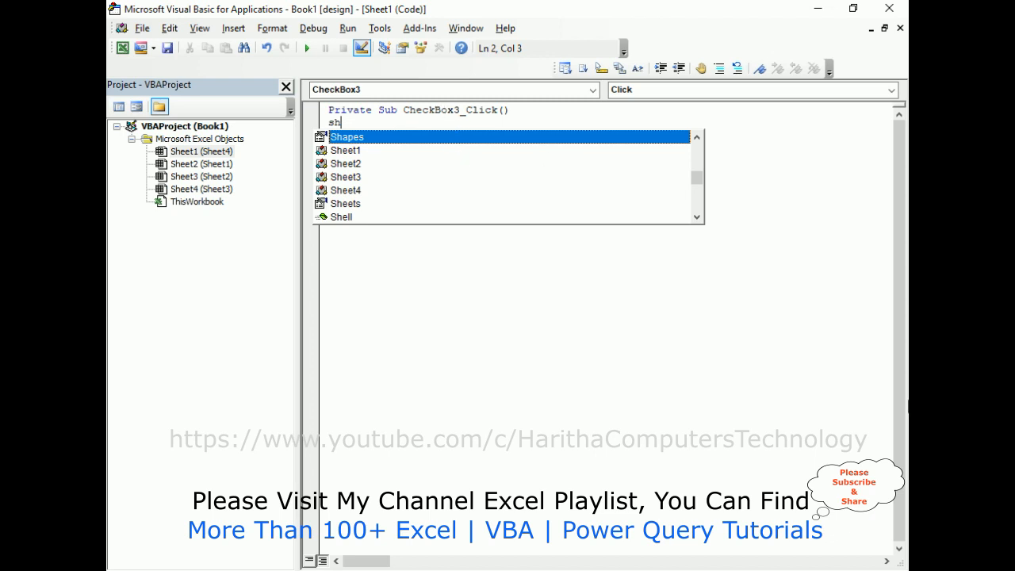
pyautogui.write('eets(')
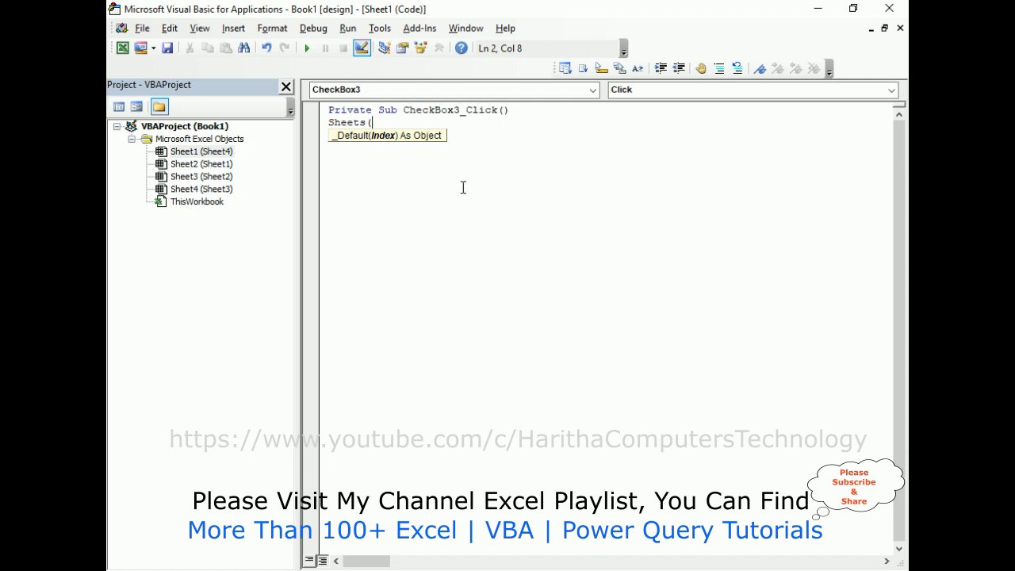
pyautogui.write('1')
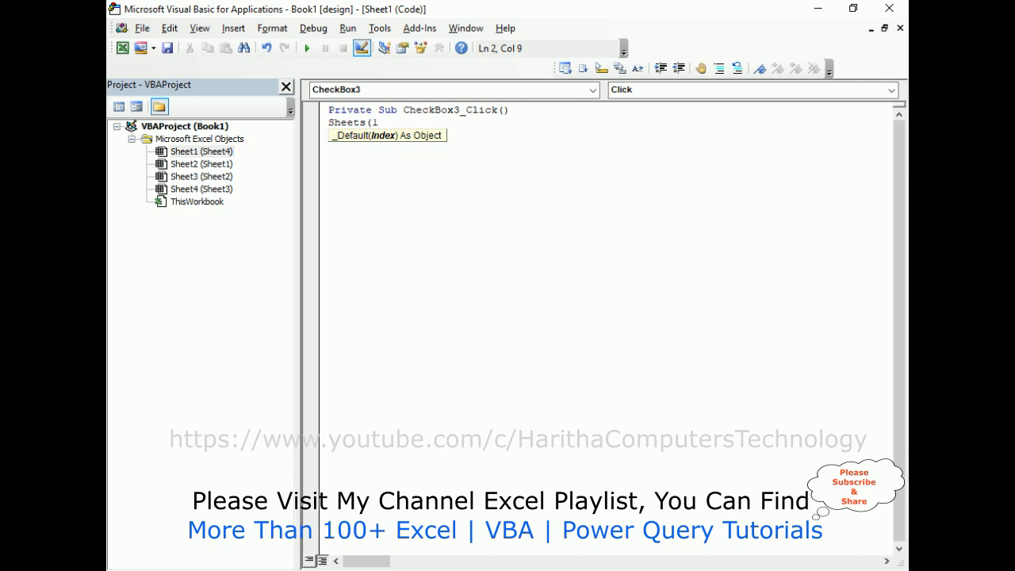
pyautogui.write('2')
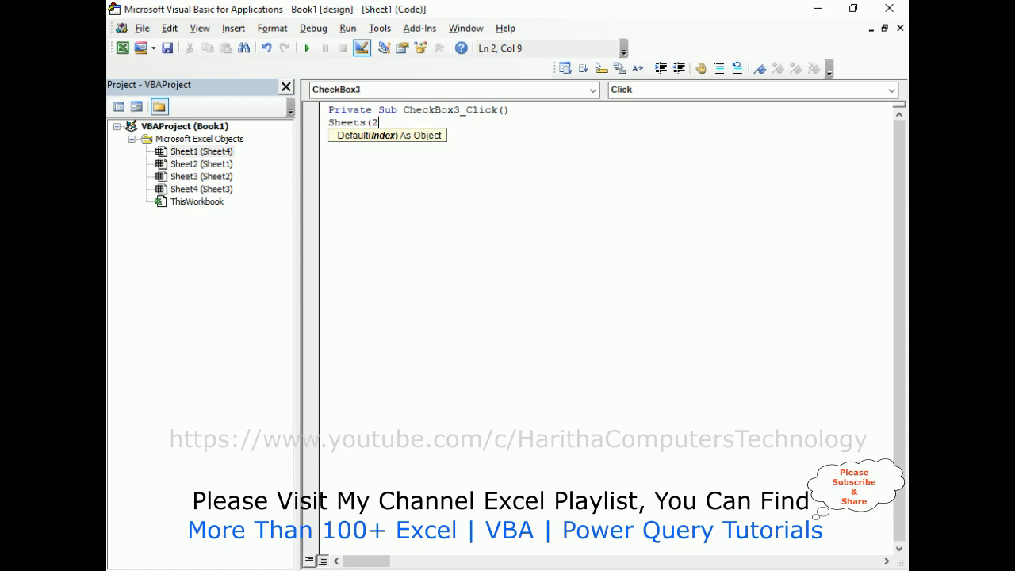
pyautogui.press('Backspace')
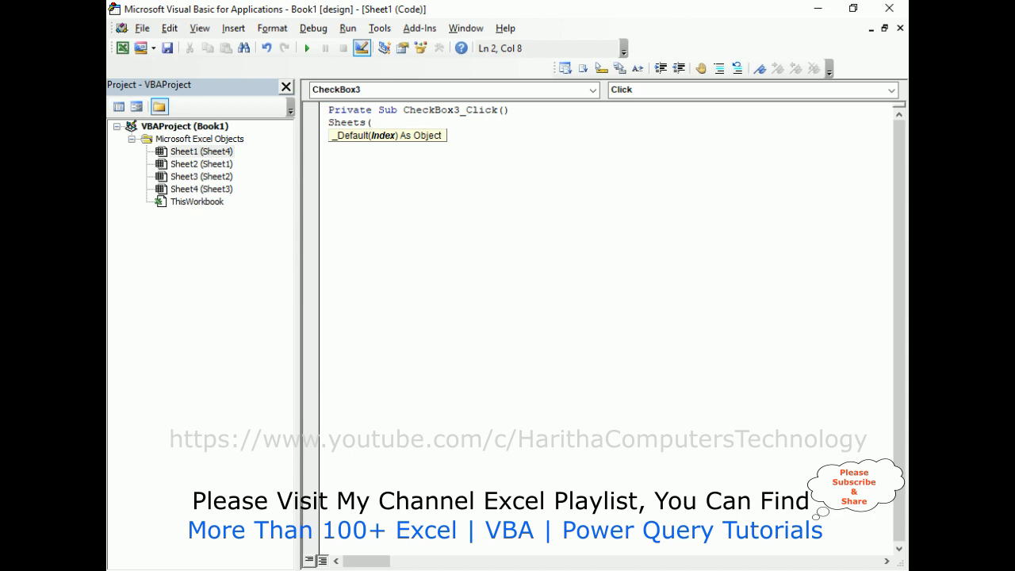
pyautogui.write('"Sh')
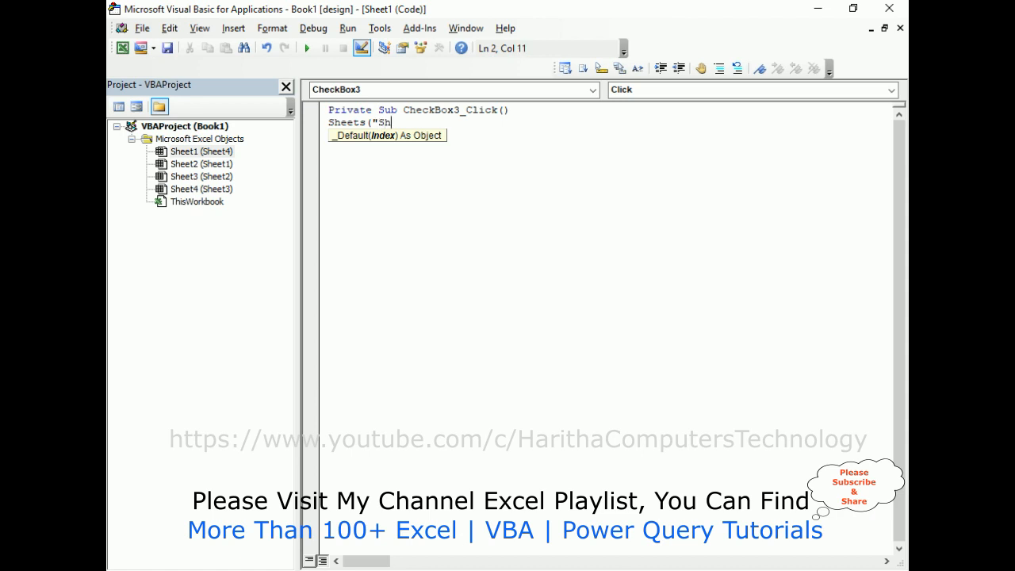
pyautogui.write('eet1")')
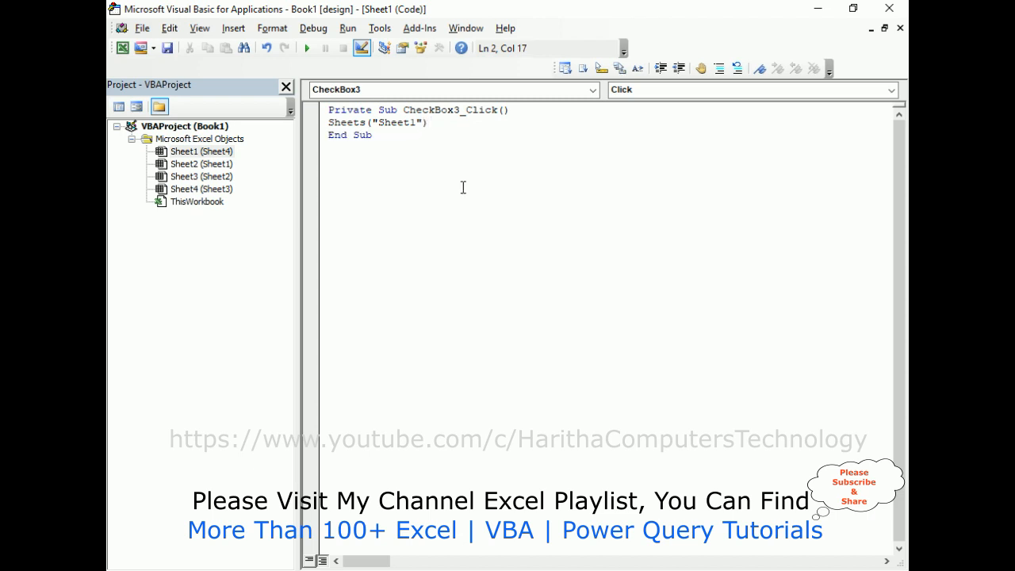
pyautogui.write('.vis')
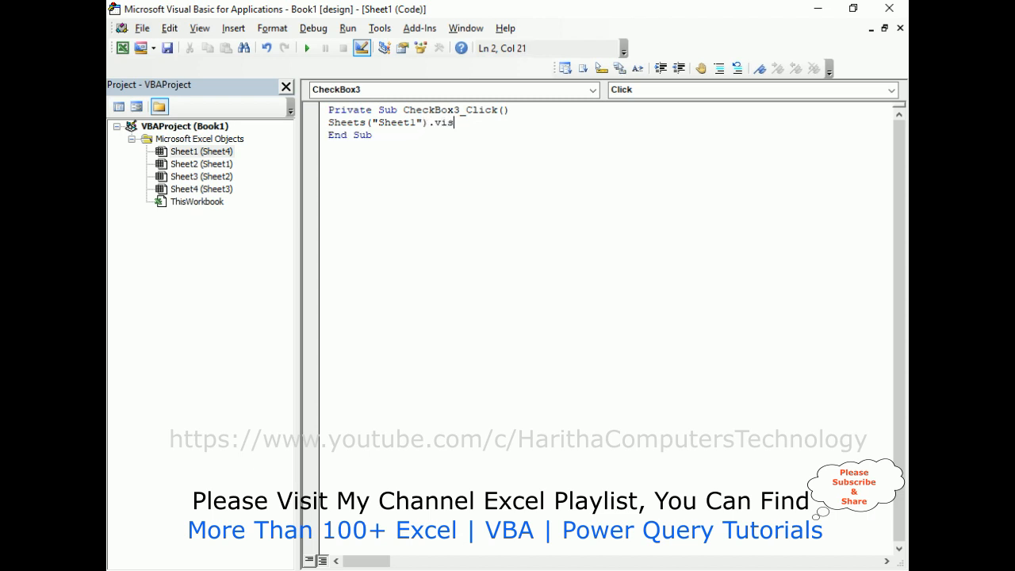
pyautogui.write('ibl')
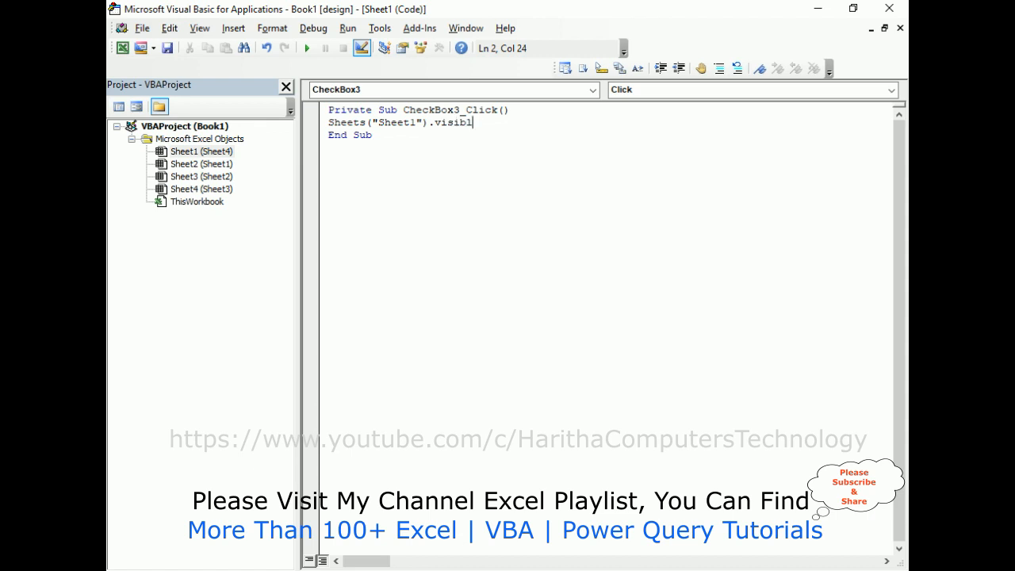
pyautogui.write('e=')
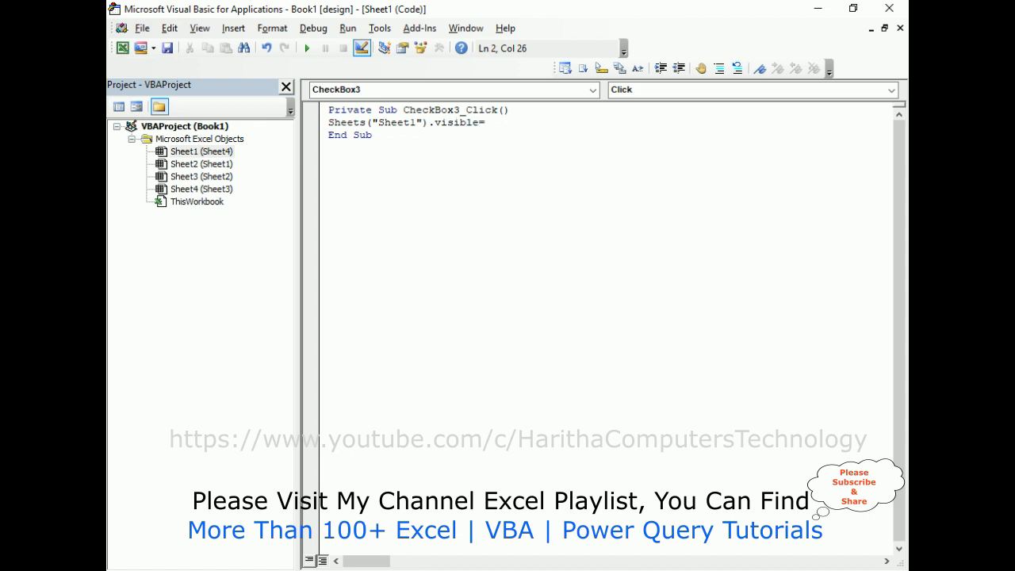
pyautogui.write('ch')
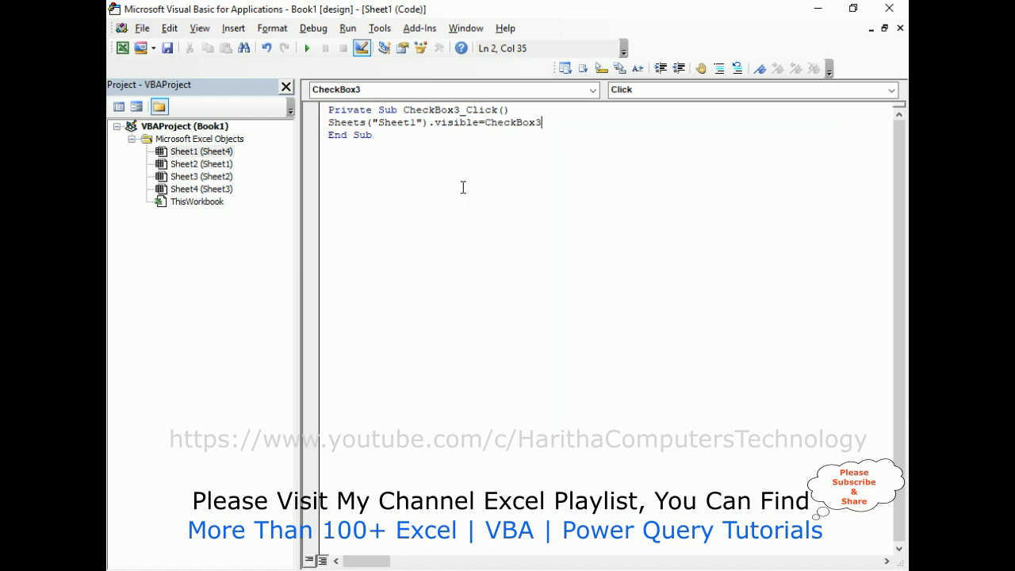
pyautogui.write('.Value')
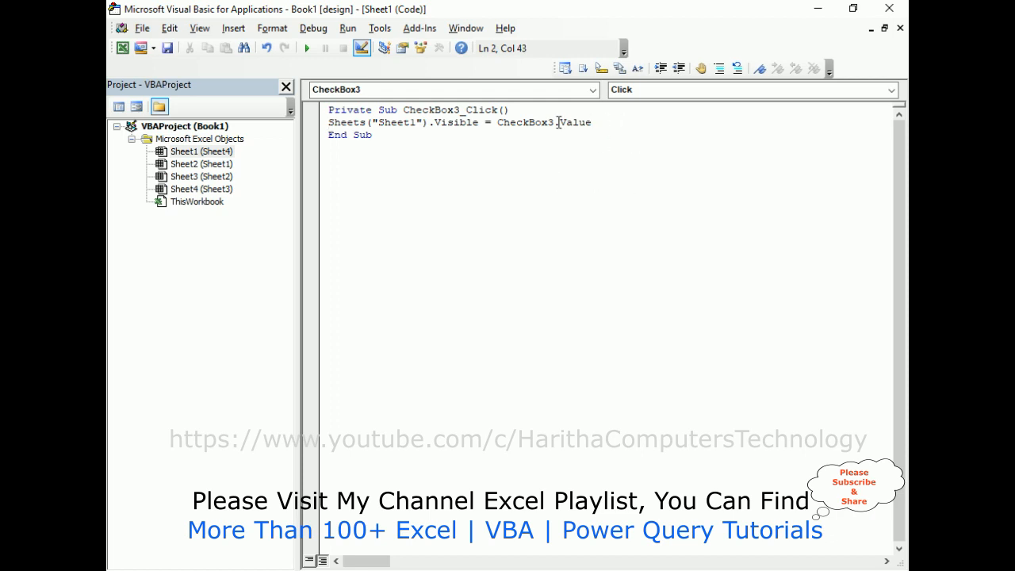
# Create click procedures for CheckBox2 and CheckBox1 and enter the sheet-visibility line in them
pyautogui.click(594, 89)
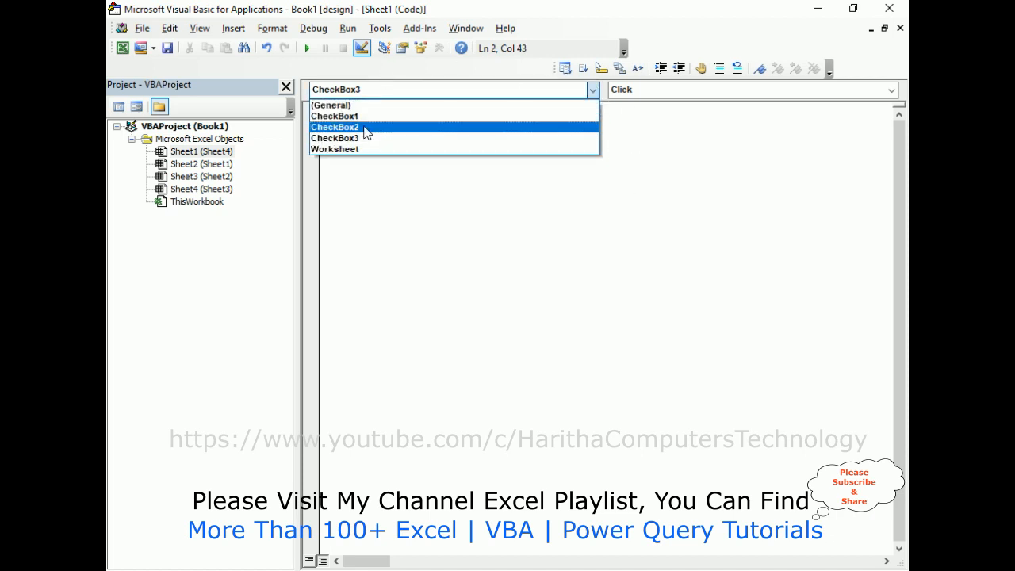
pyautogui.click(335, 127)
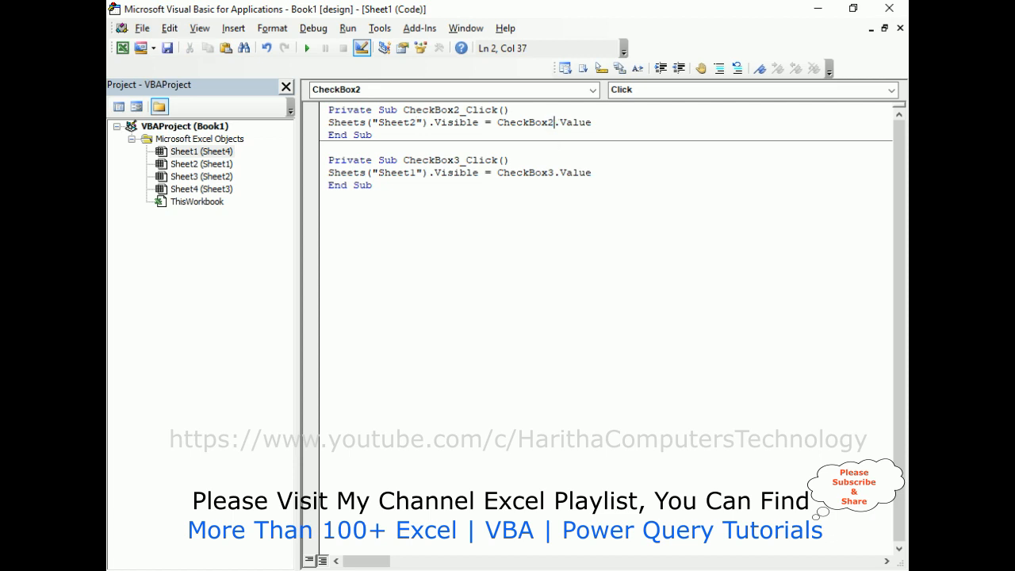
pyautogui.click(592, 88)
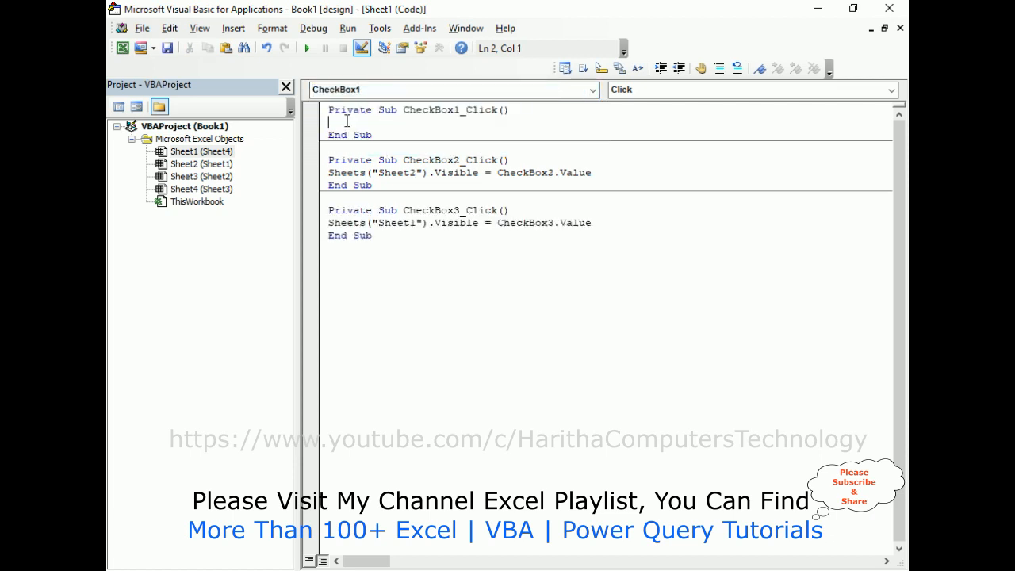
pyautogui.write('Sheets("Sheet1").Visible = CheckBox3.Value')
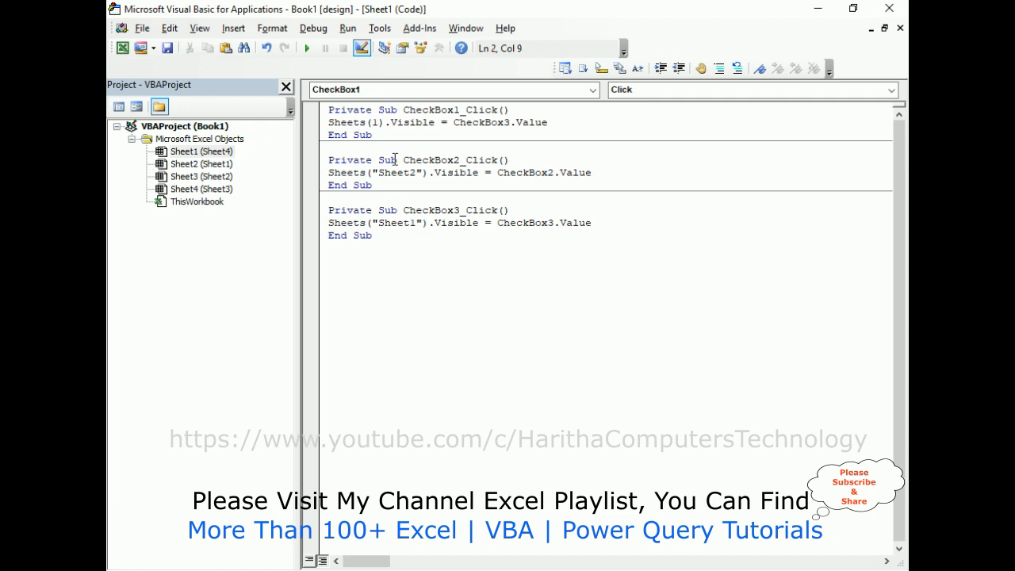
pyautogui.moveTo(391, 171)
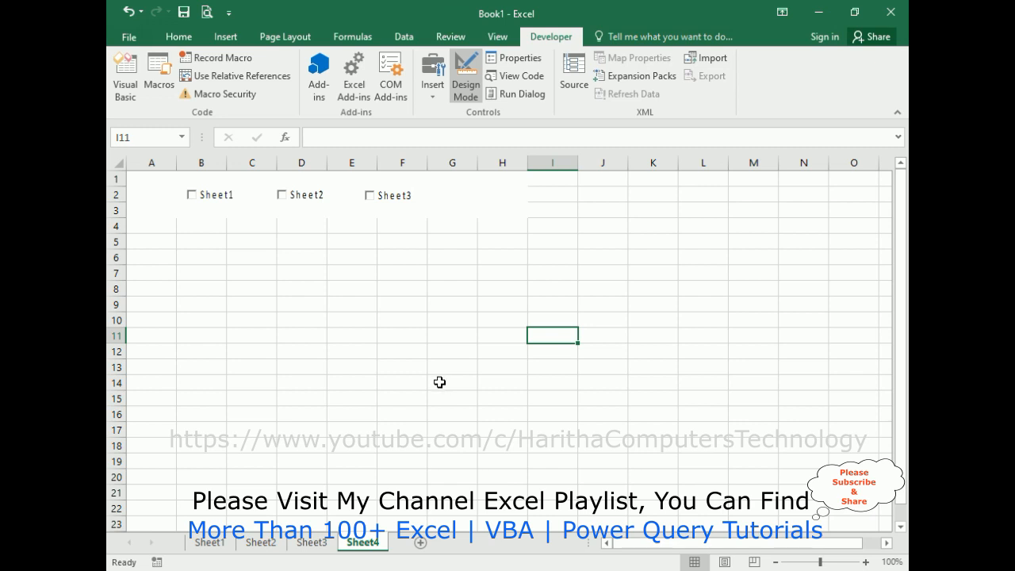
pyautogui.moveTo(428, 373)
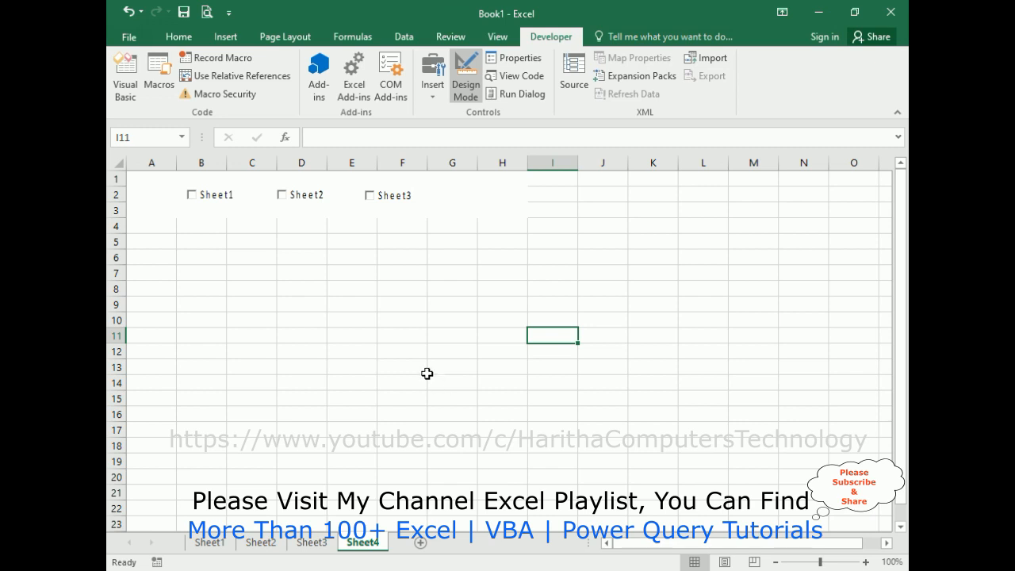
pyautogui.moveTo(527, 282)
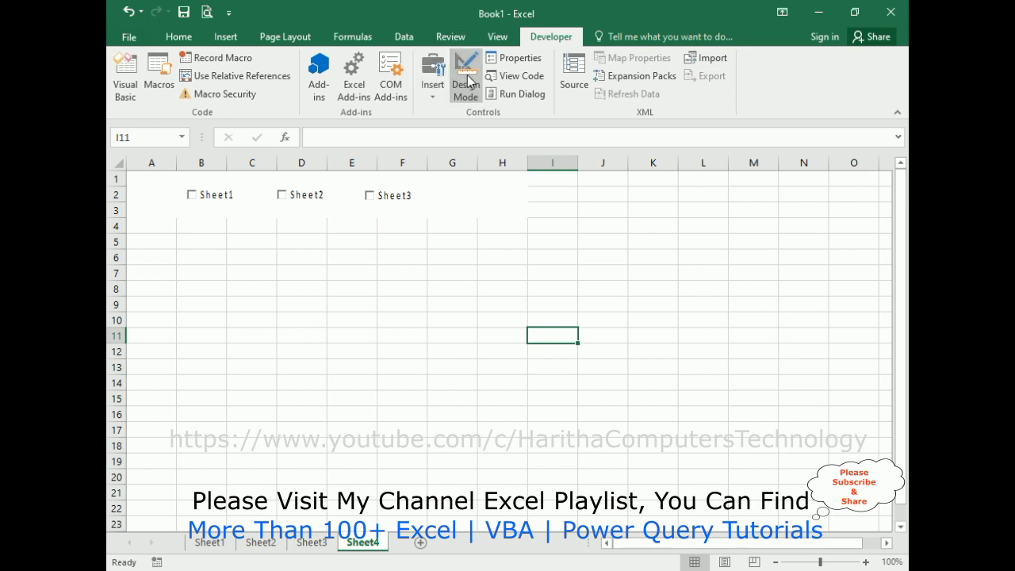
pyautogui.moveTo(705, 293)
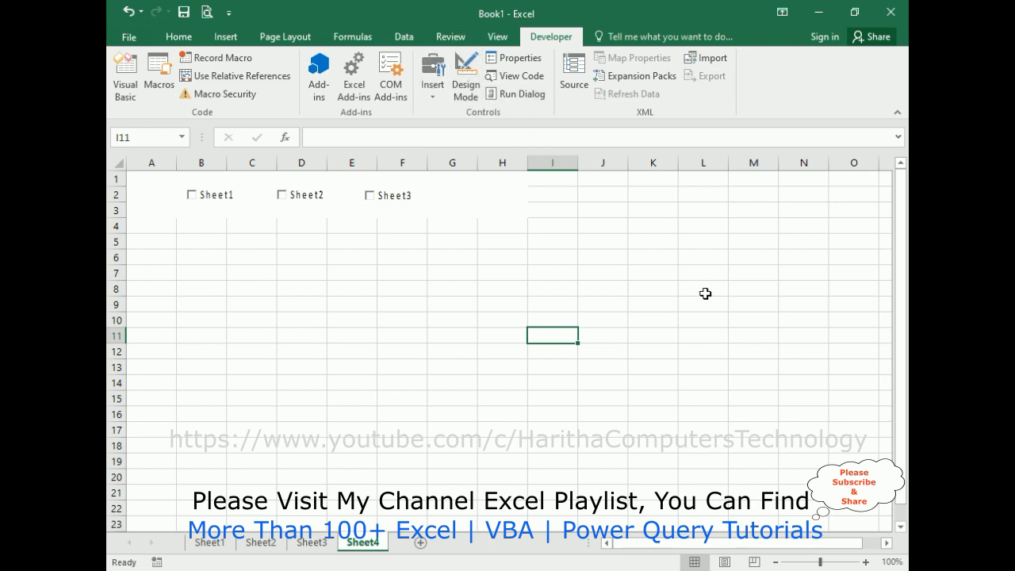
pyautogui.moveTo(208, 212)
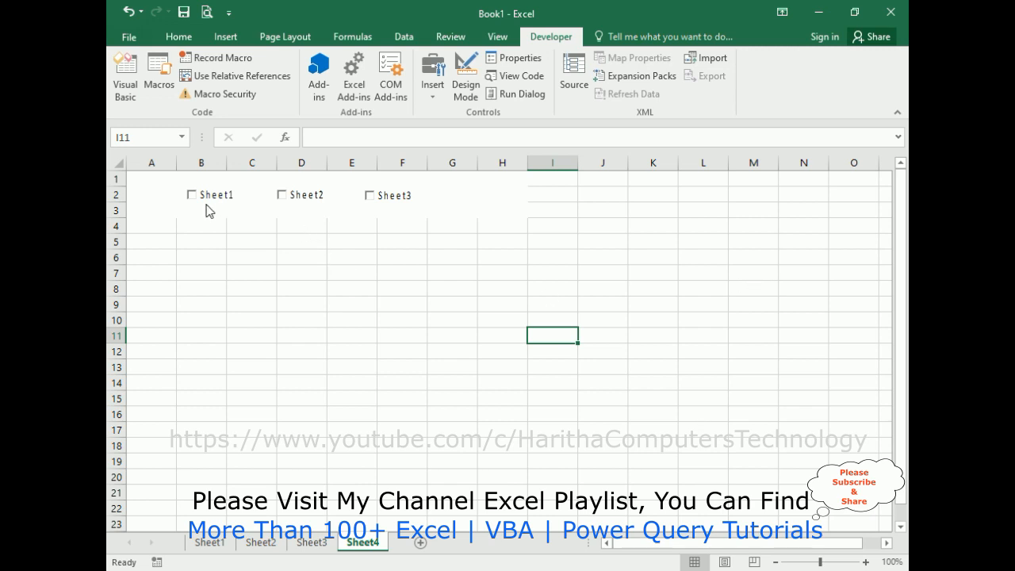
# Toggle the Sheet1, Sheet2 and Sheet3 checkboxes to hide and restore sheet tabs, ending with all visible
pyautogui.click(190, 194)
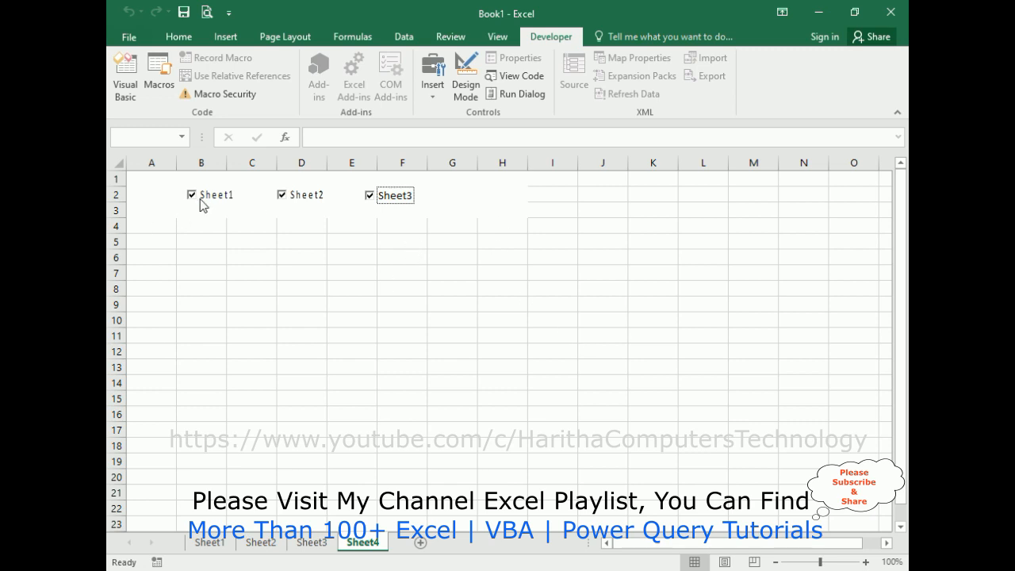
pyautogui.click(191, 194)
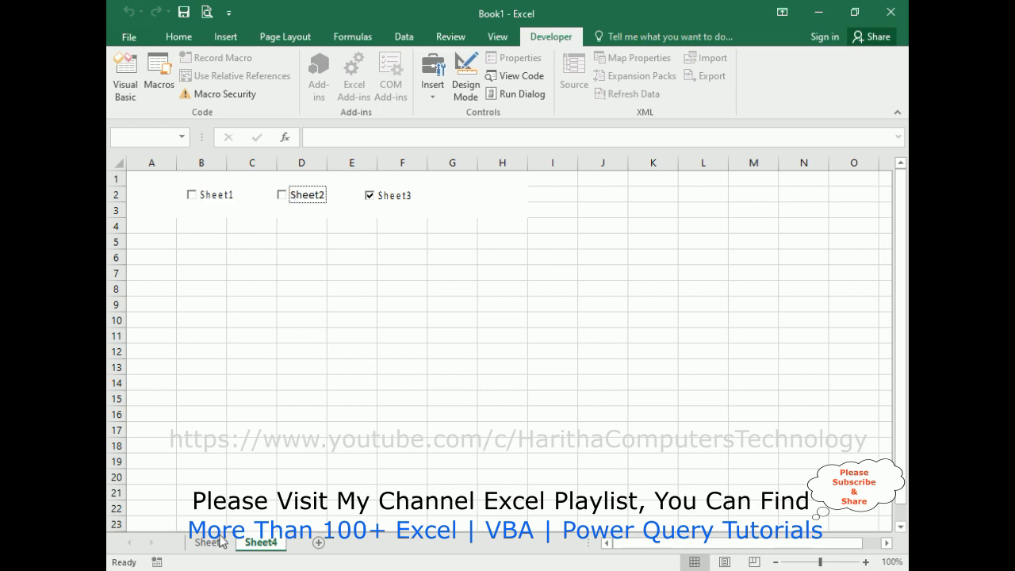
pyautogui.click(282, 194)
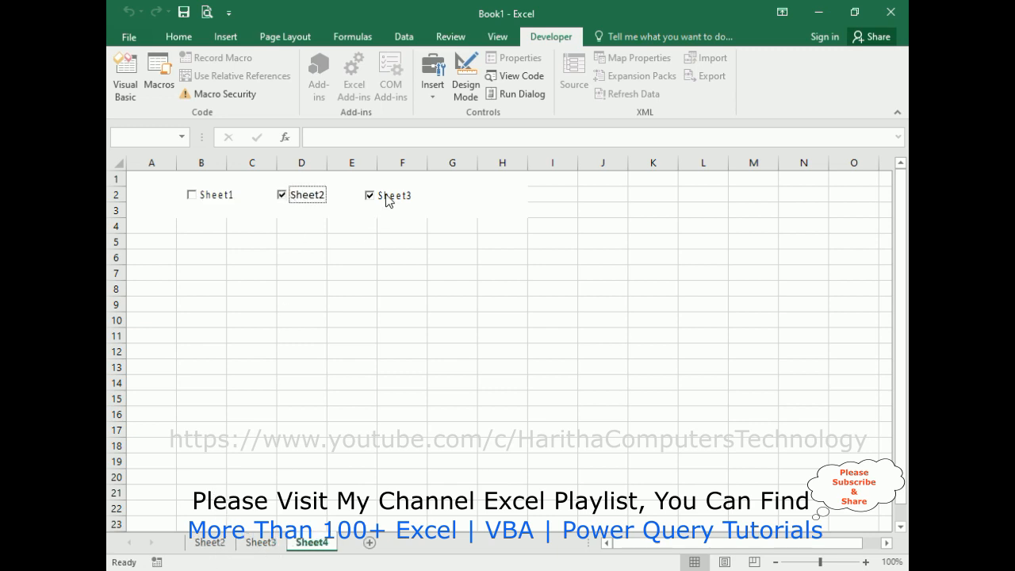
pyautogui.click(369, 195)
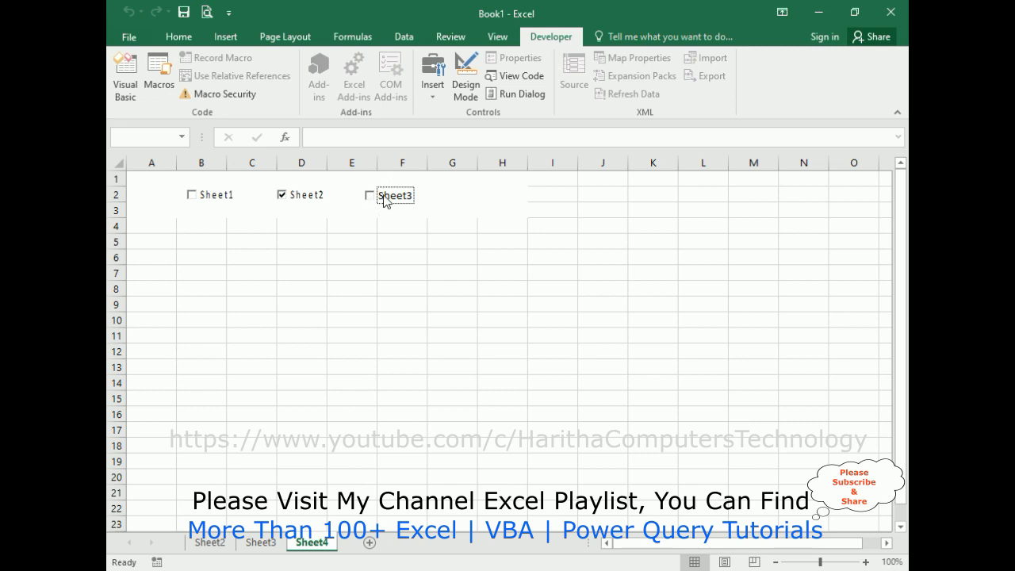
pyautogui.click(368, 195)
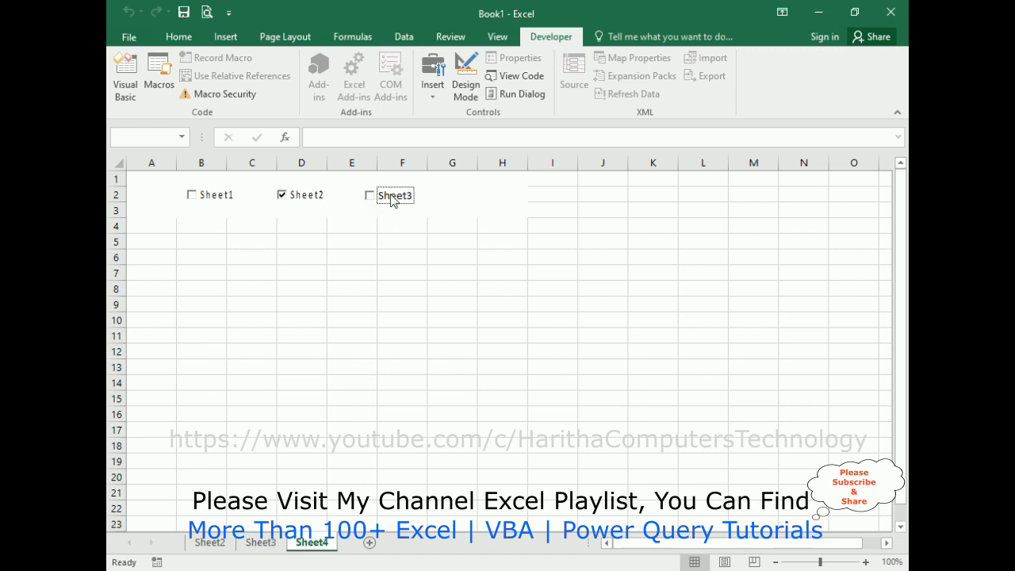
pyautogui.click(368, 195)
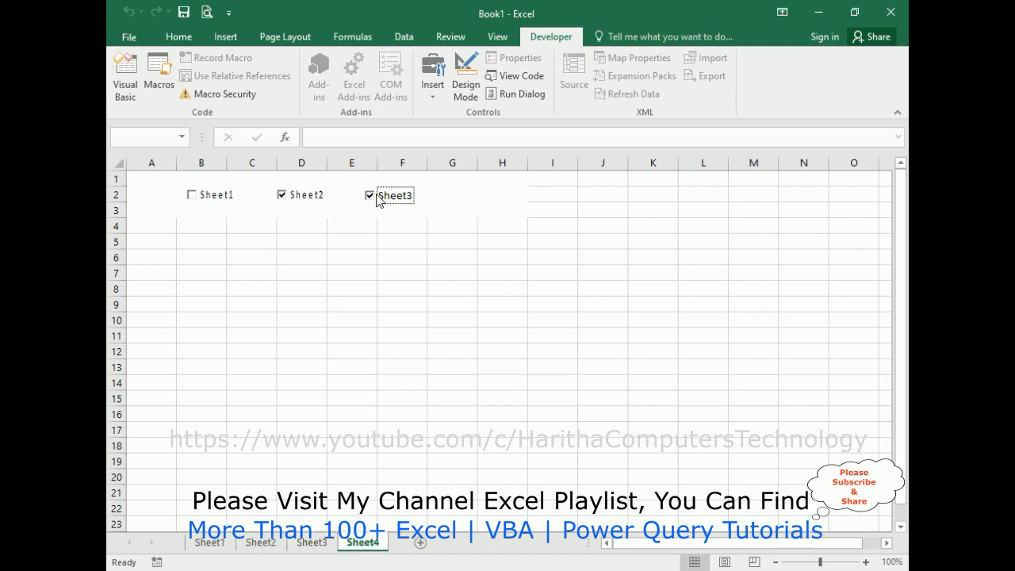
pyautogui.moveTo(450, 108)
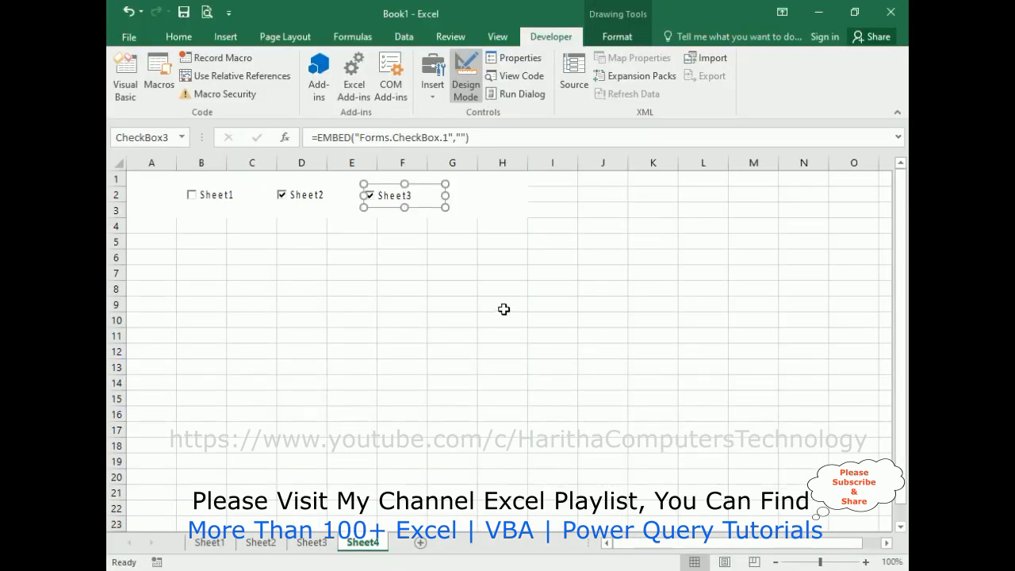
pyautogui.moveTo(437, 111)
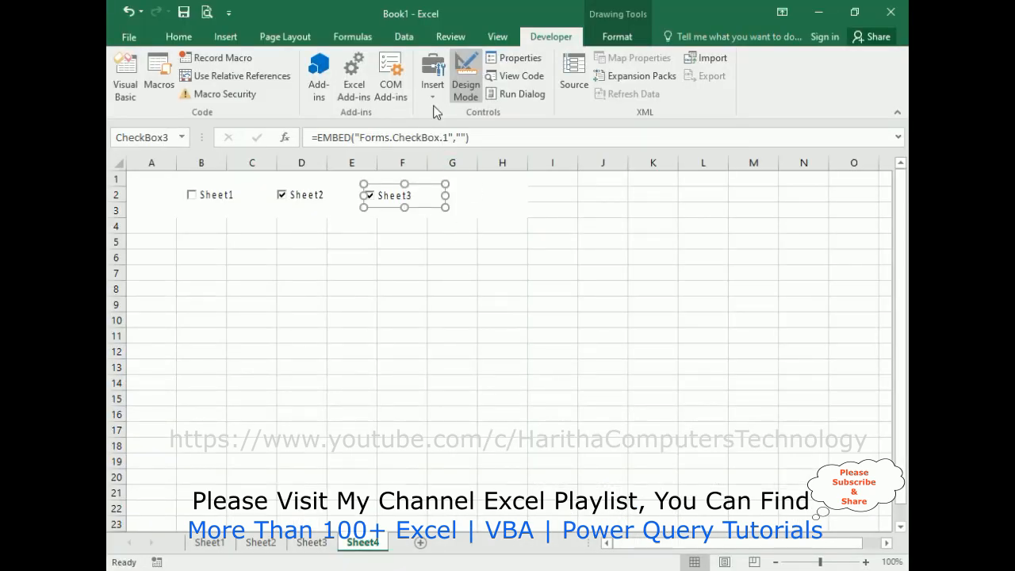
# Exit Design Mode, untick all three checkboxes to hide Sheet1–3, then re-tick Sheet1 to show it
pyautogui.click(467, 76)
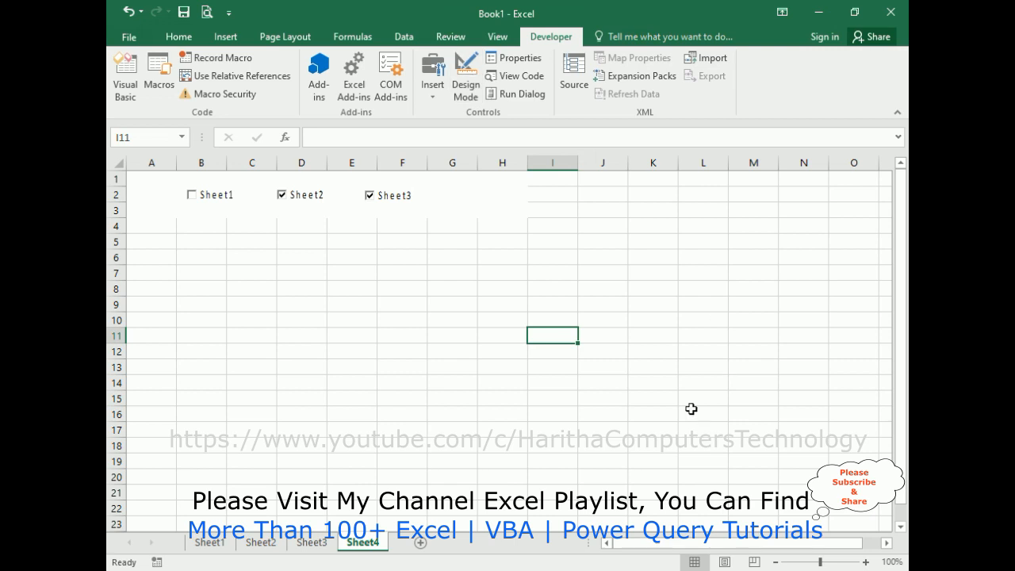
pyautogui.click(191, 193)
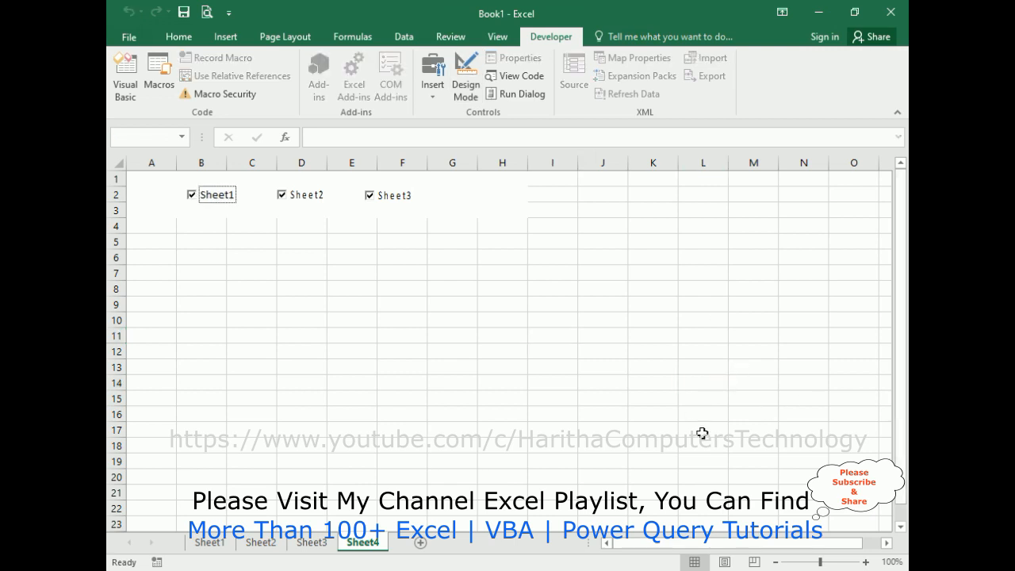
pyautogui.moveTo(457, 301)
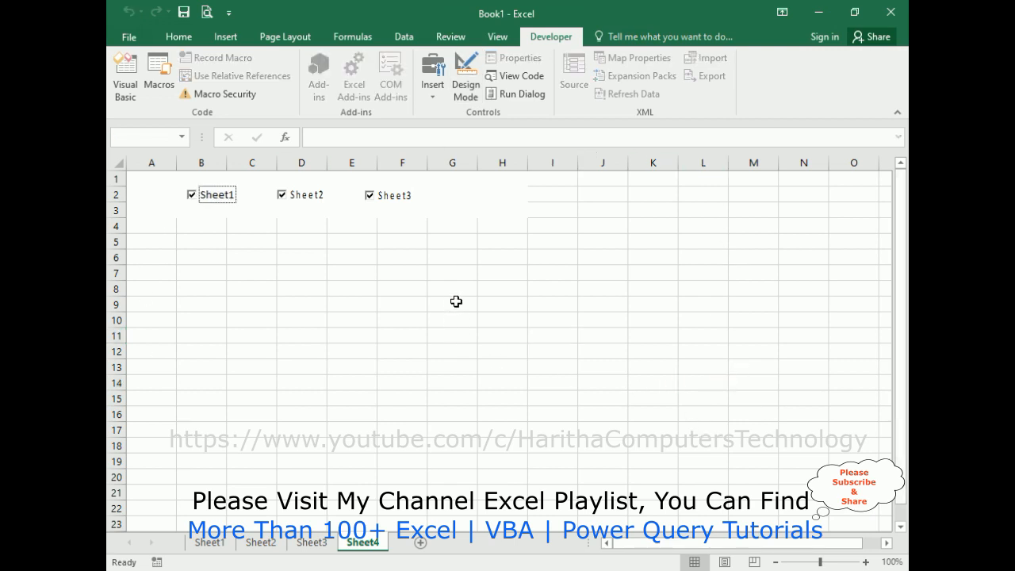
pyautogui.click(369, 195)
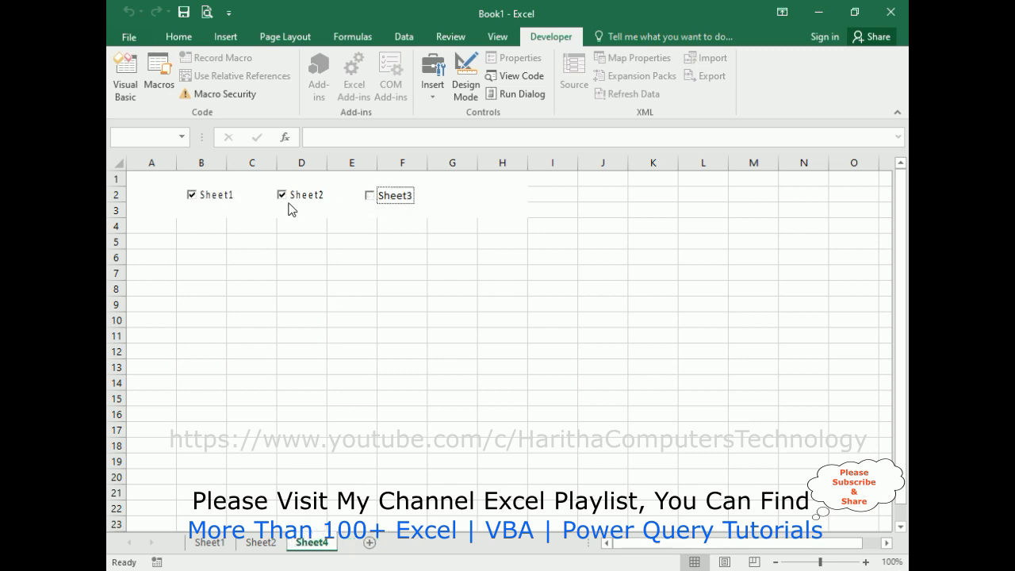
pyautogui.click(283, 193)
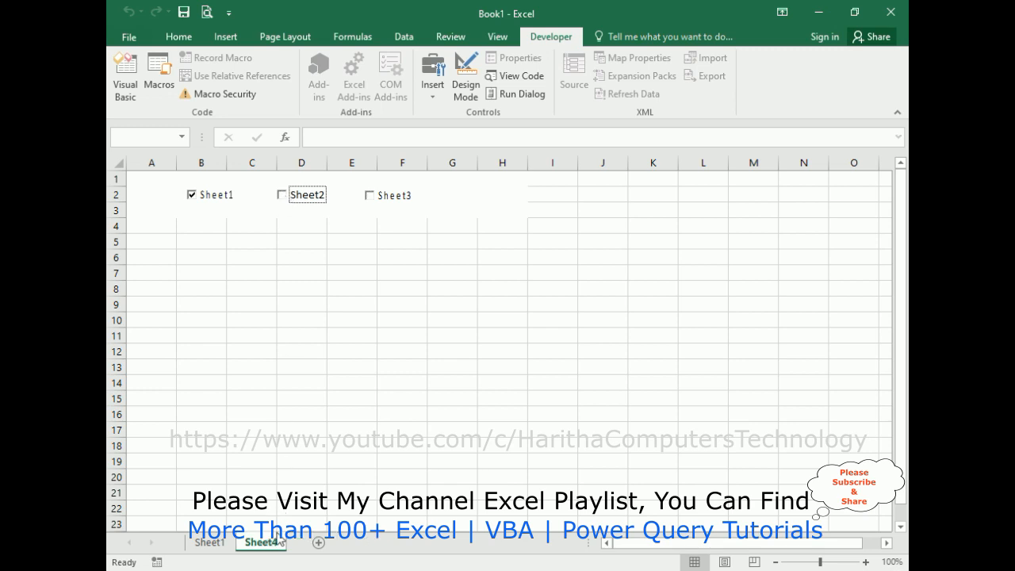
pyautogui.click(190, 193)
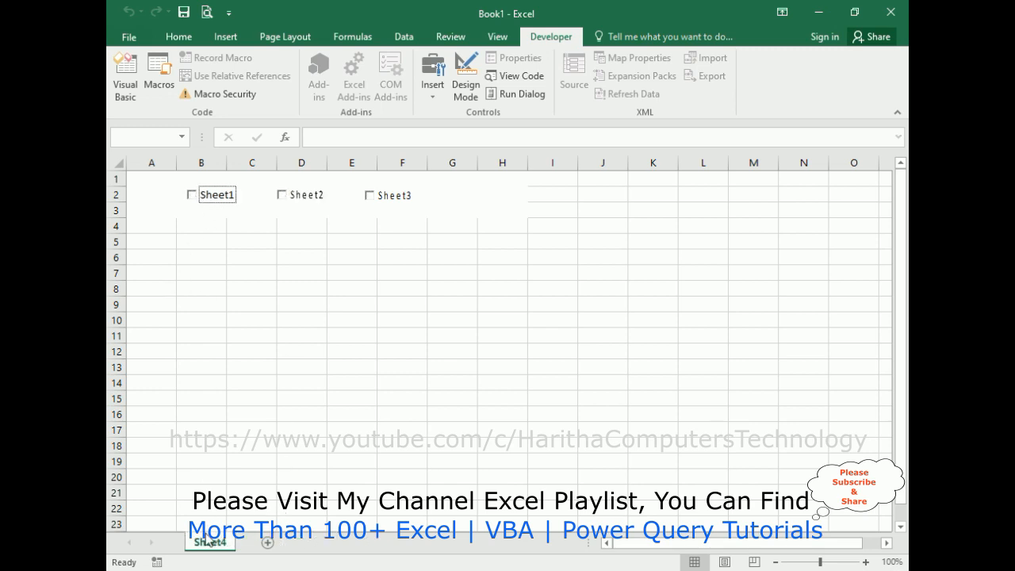
pyautogui.click(190, 193)
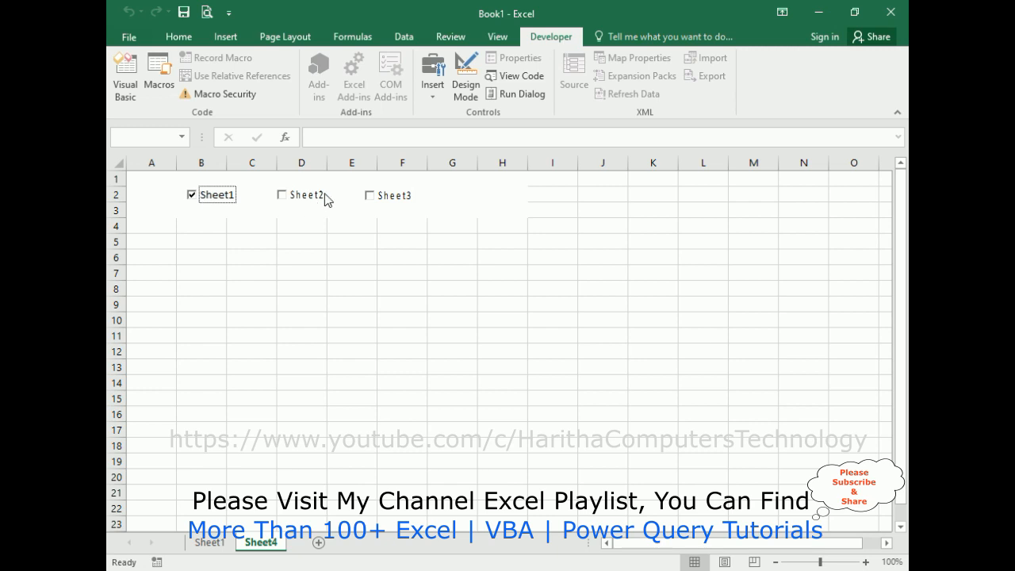